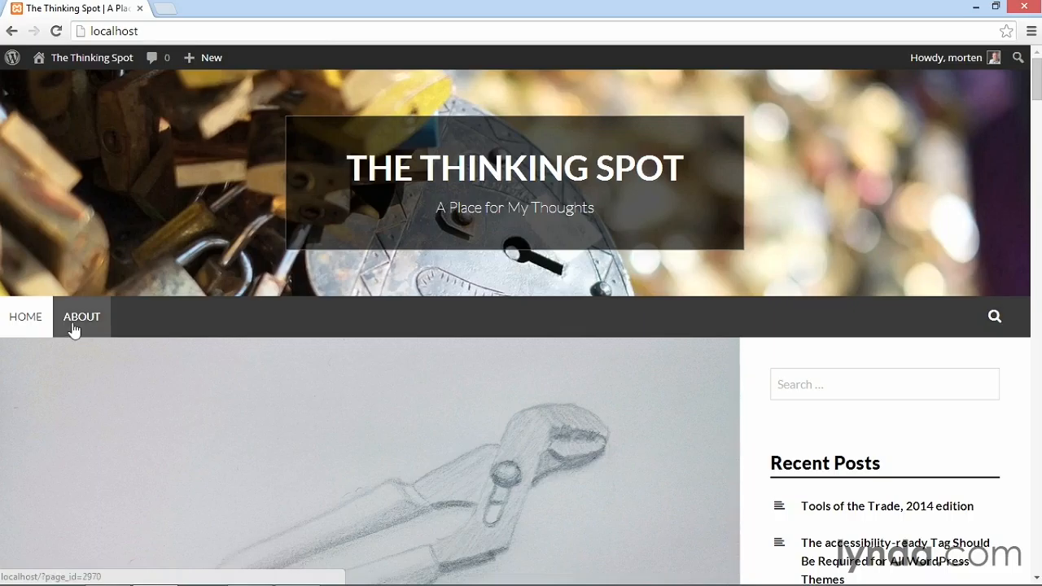
pyautogui.moveTo(11, 330)
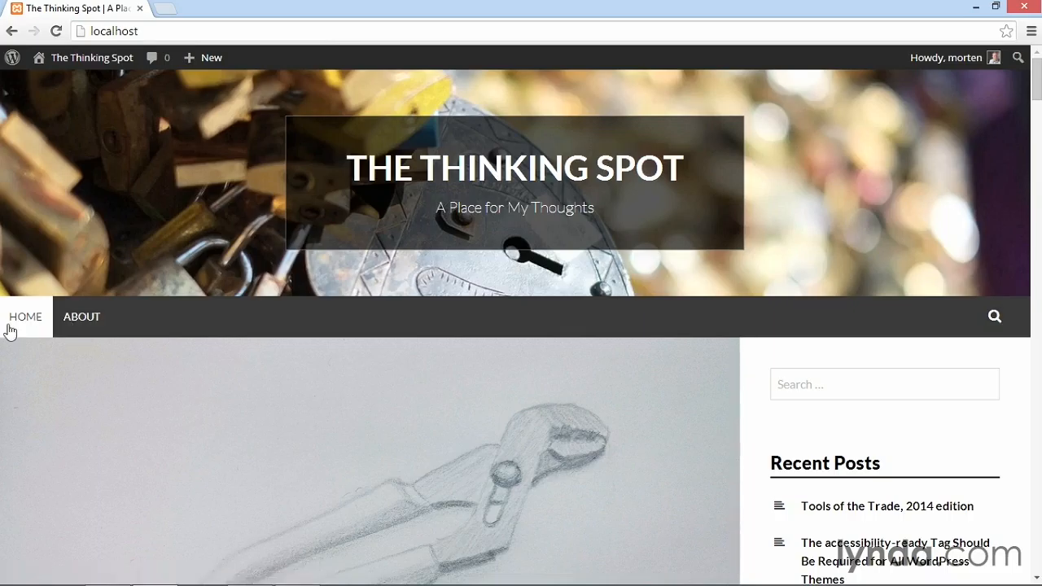
pyautogui.moveTo(81, 317)
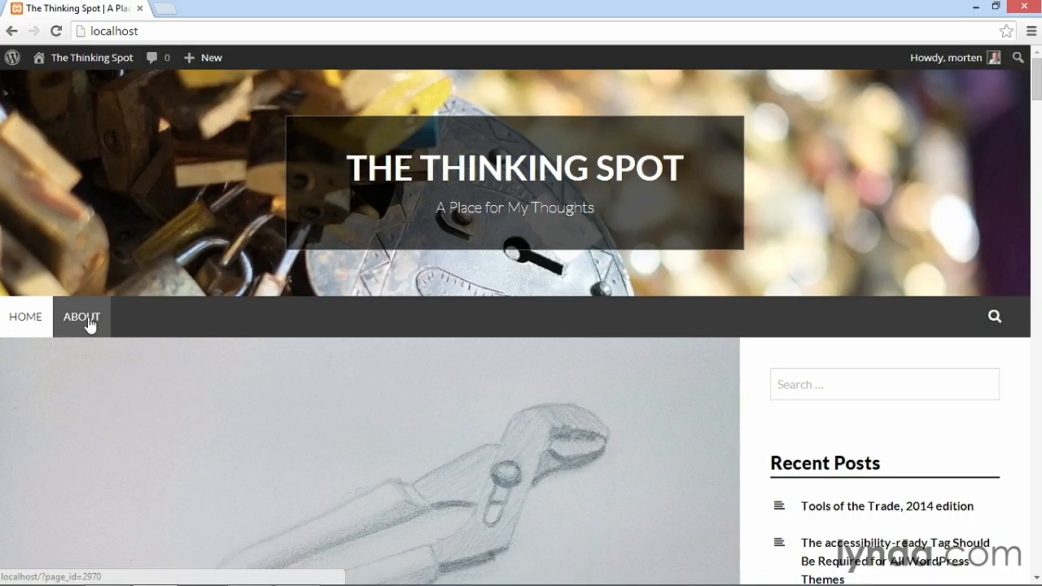
pyautogui.moveTo(132, 322)
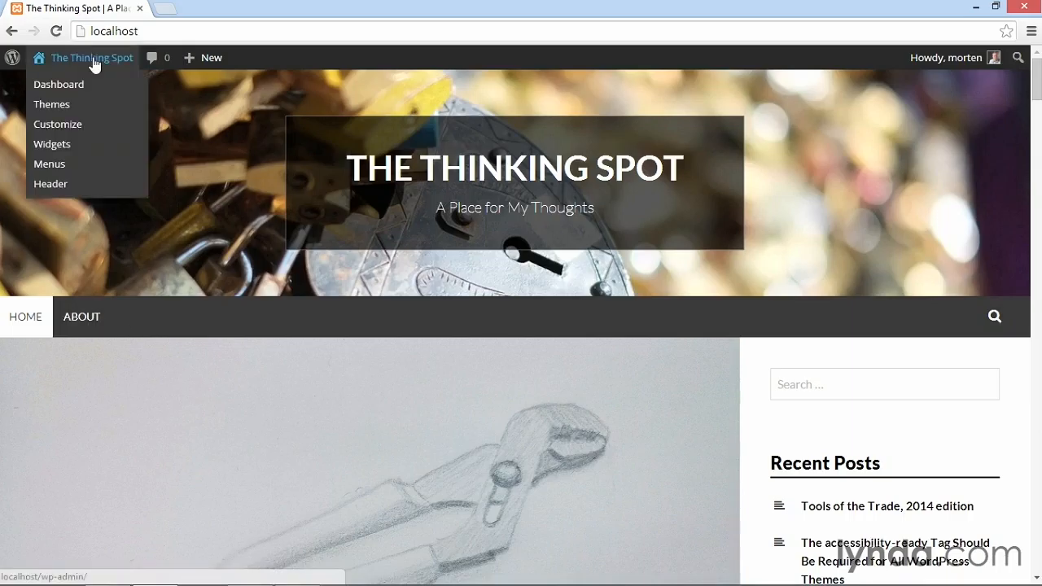
# Go from the site Dashboard to Appearance > Menus to view the Main menu.
pyautogui.click(59, 83)
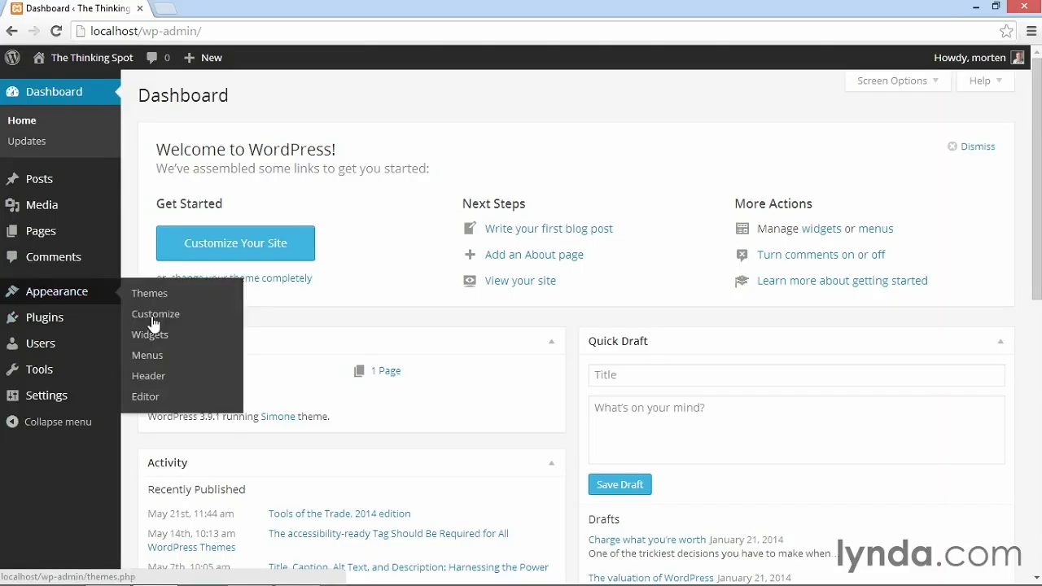
pyautogui.click(147, 355)
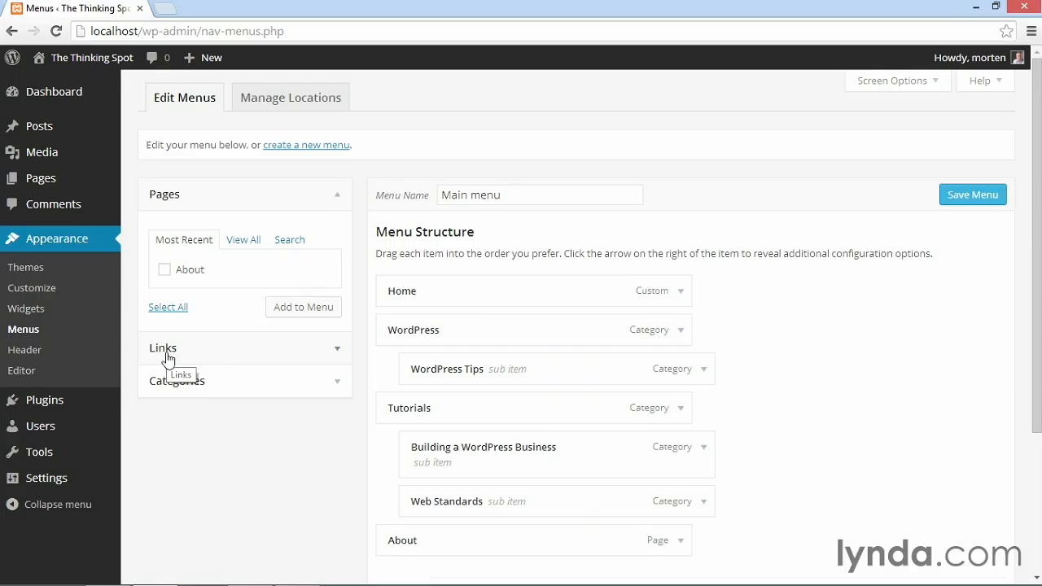
# Review Main menu settings and theme locations, then save the Main menu unchanged.
pyautogui.scroll(-3)
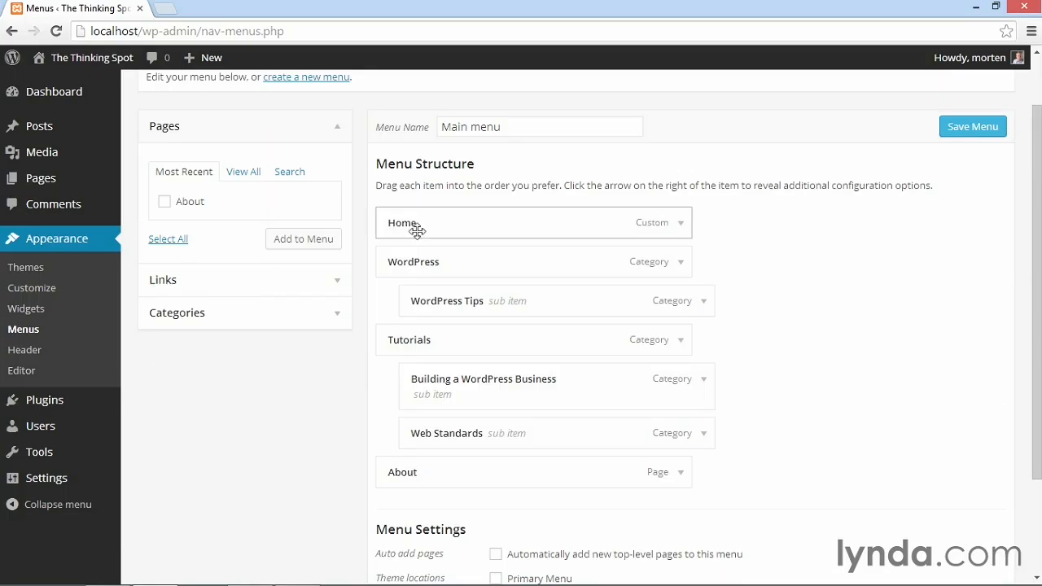
pyautogui.moveTo(477, 286)
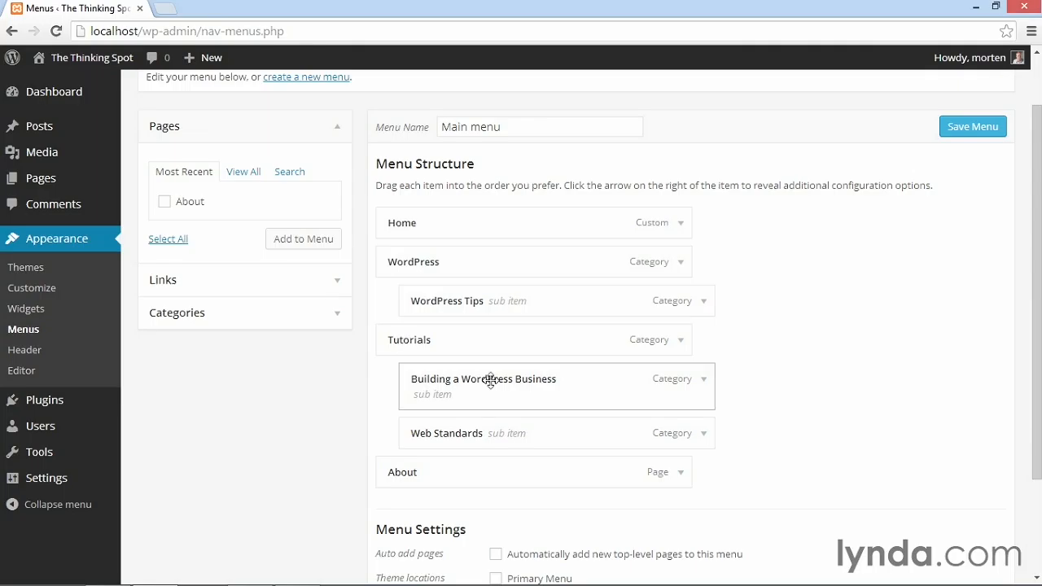
pyautogui.moveTo(444, 474)
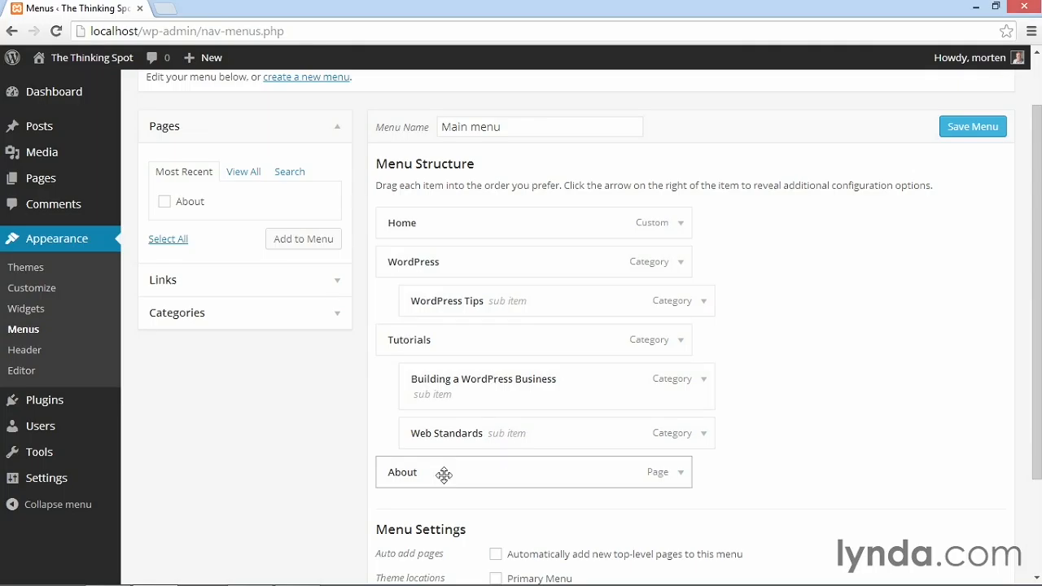
pyautogui.scroll(-3)
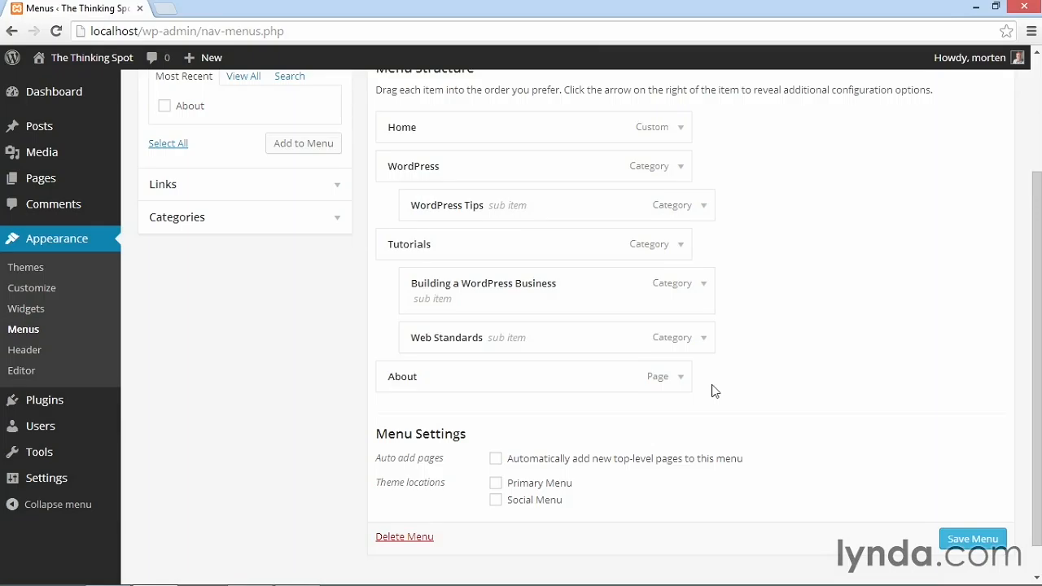
pyautogui.moveTo(700, 376)
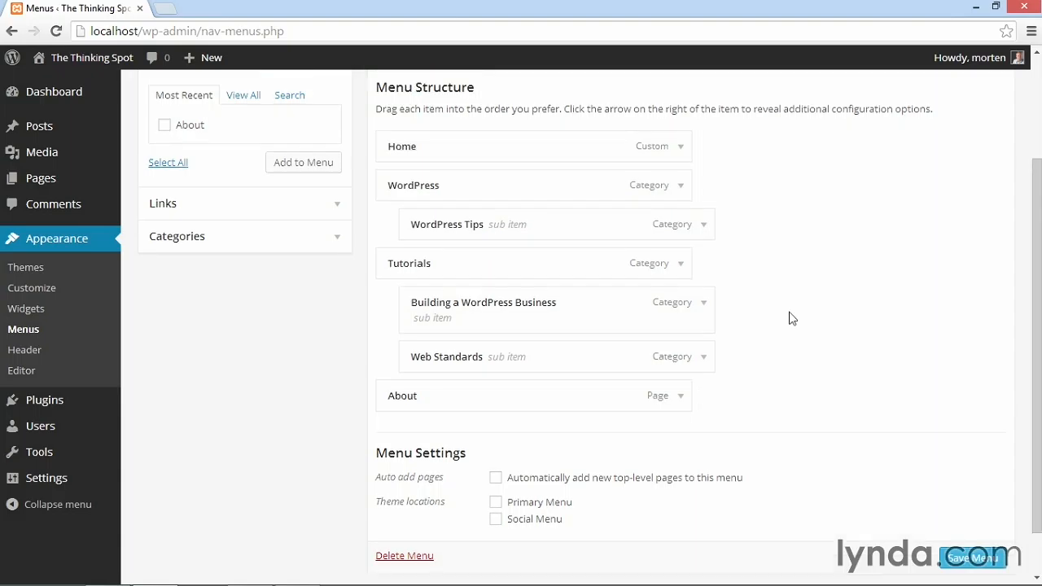
pyautogui.moveTo(531, 520)
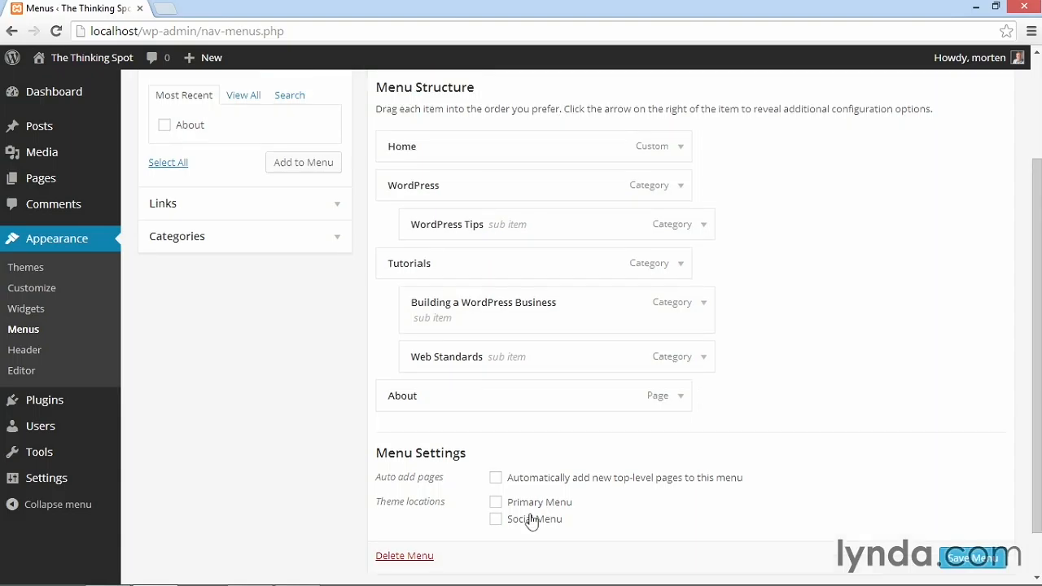
pyautogui.moveTo(515, 511)
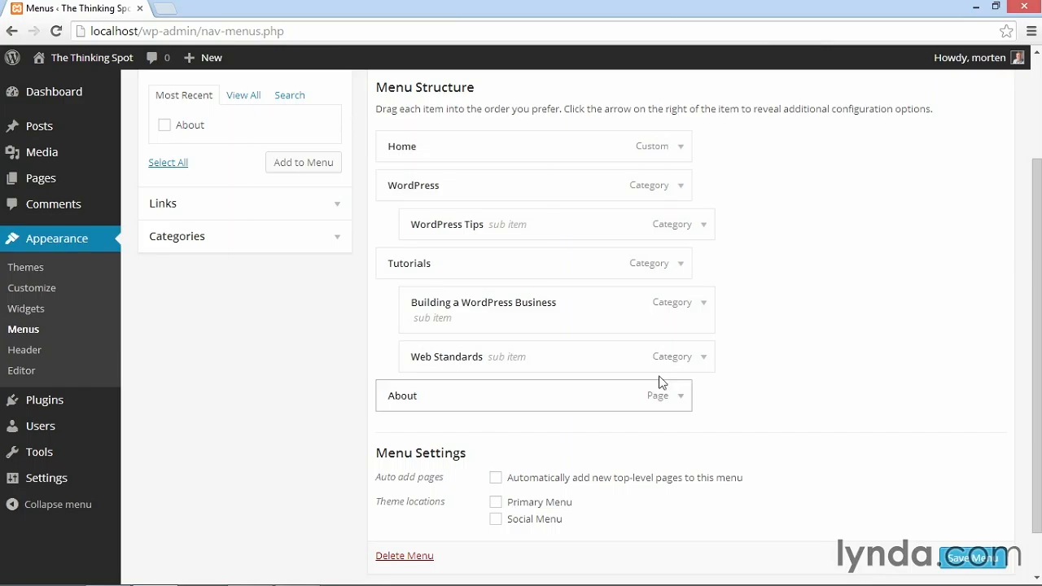
pyautogui.click(495, 502)
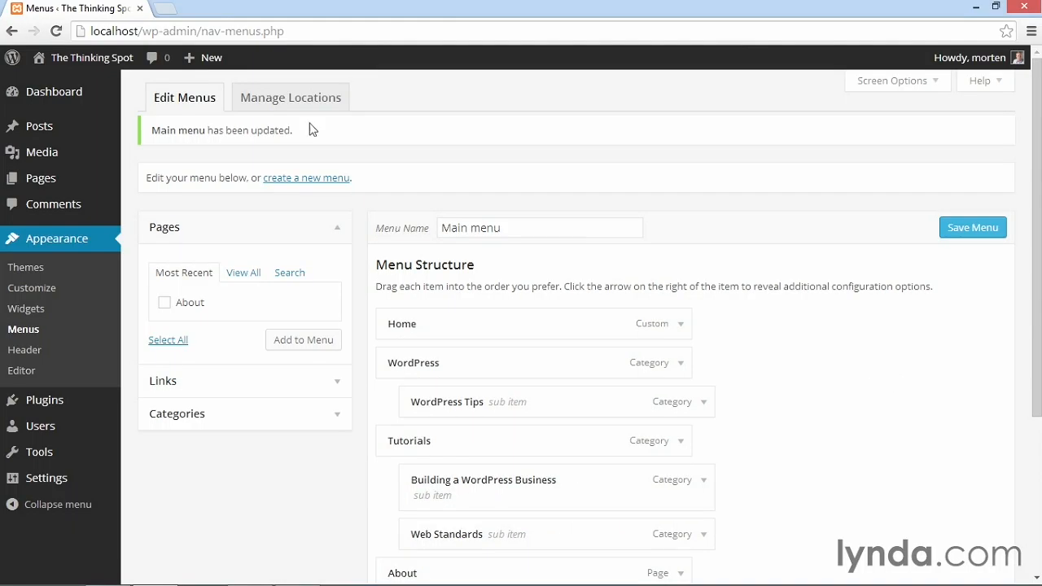
# Under Manage Locations, keep Main menu on Primary Menu, leaving Social Menu unassigned.
pyautogui.click(290, 97)
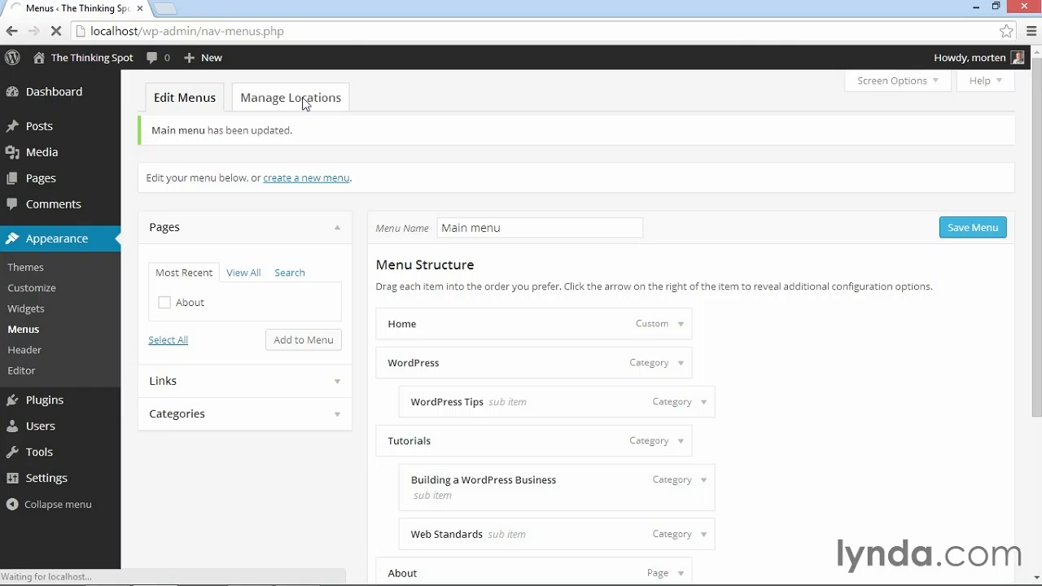
pyautogui.click(290, 97)
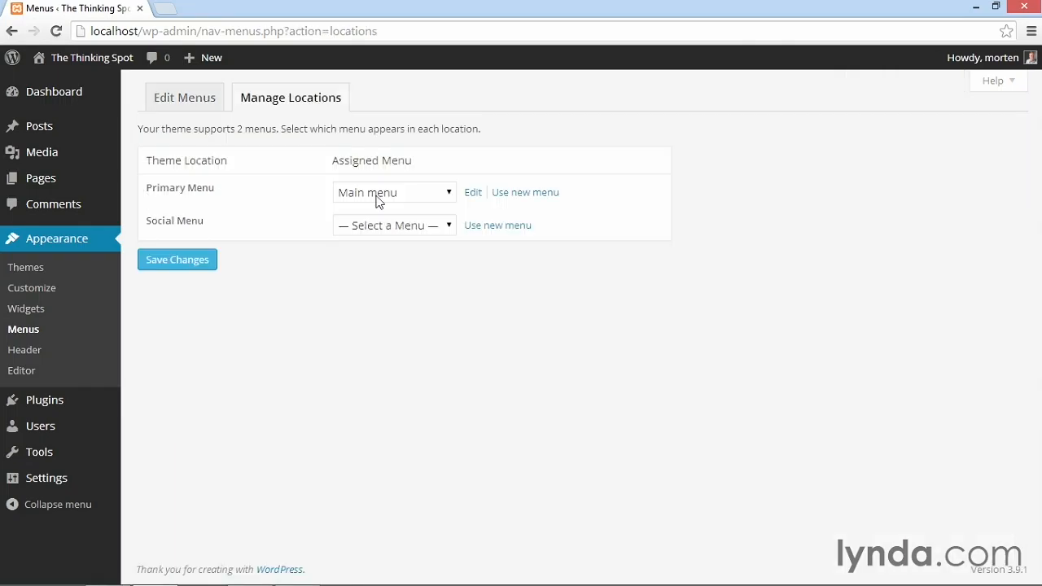
pyautogui.click(394, 192)
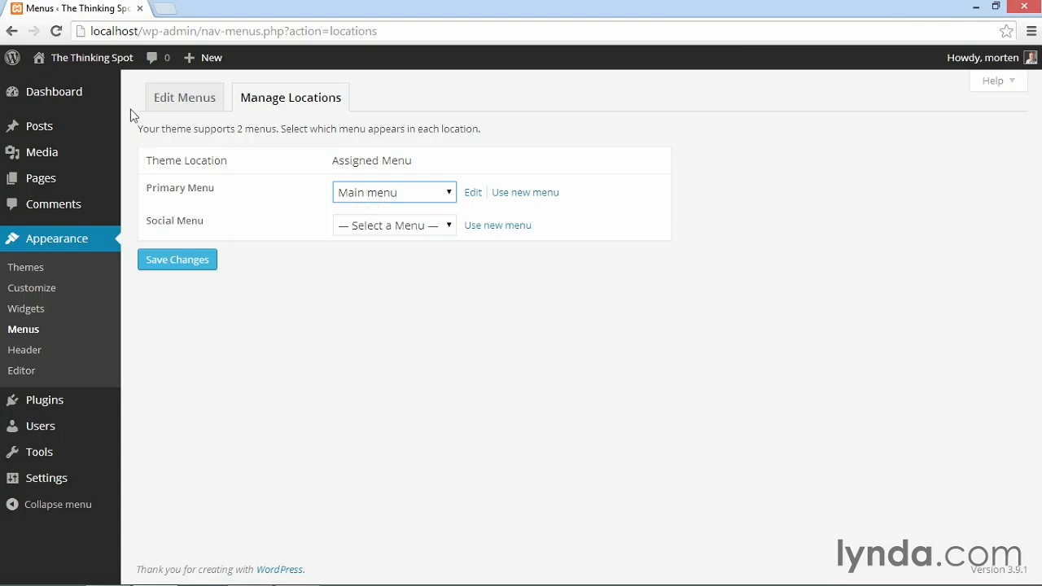
pyautogui.moveTo(371, 204)
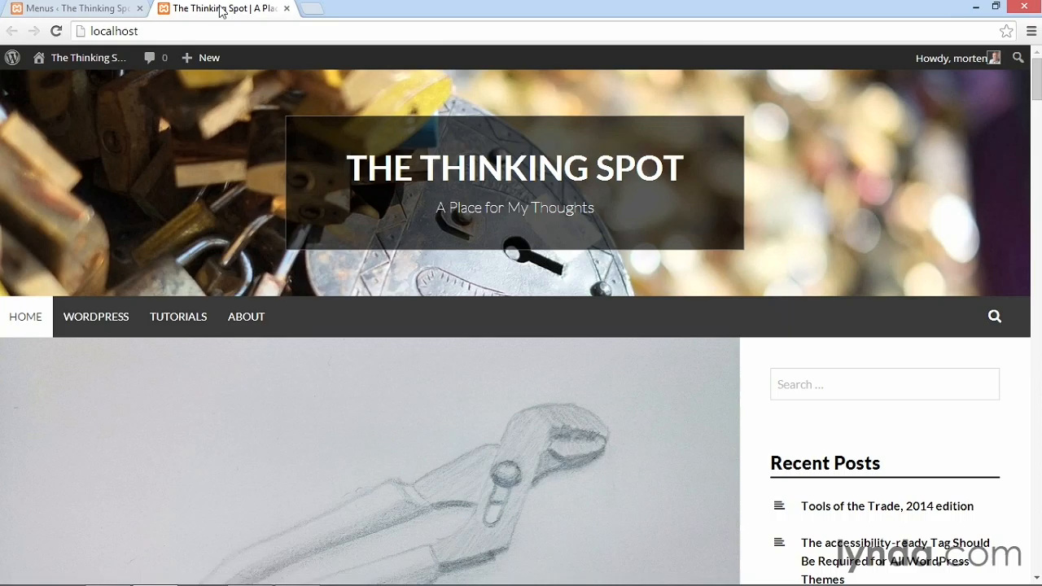
pyautogui.moveTo(97, 266)
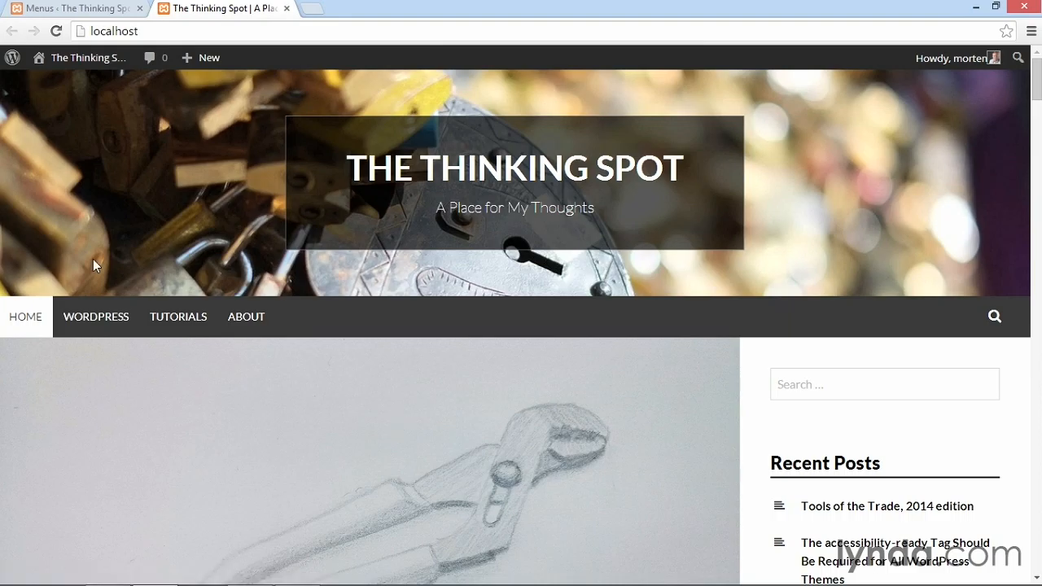
pyautogui.moveTo(95, 317)
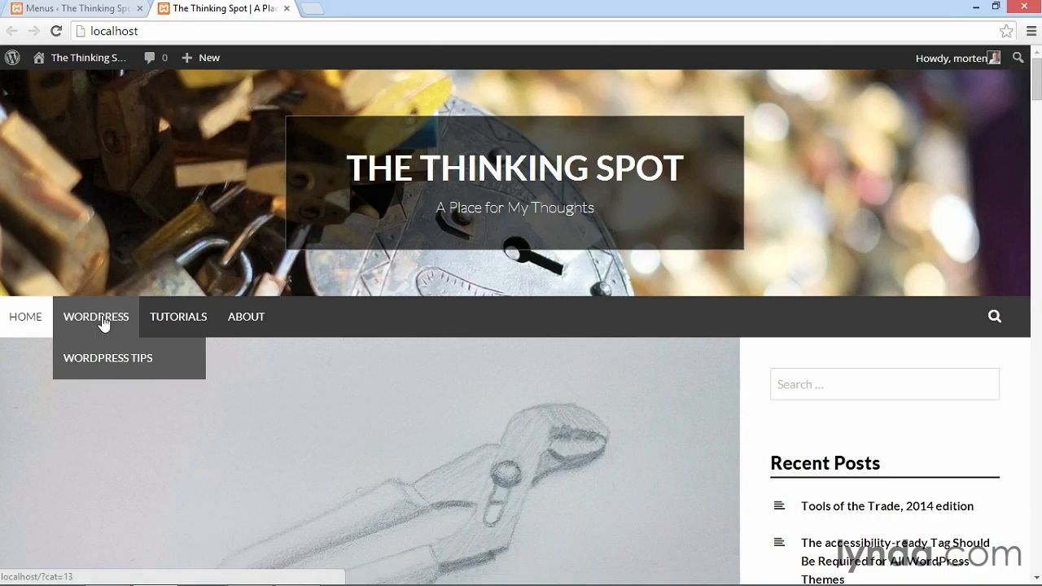
pyautogui.moveTo(108, 359)
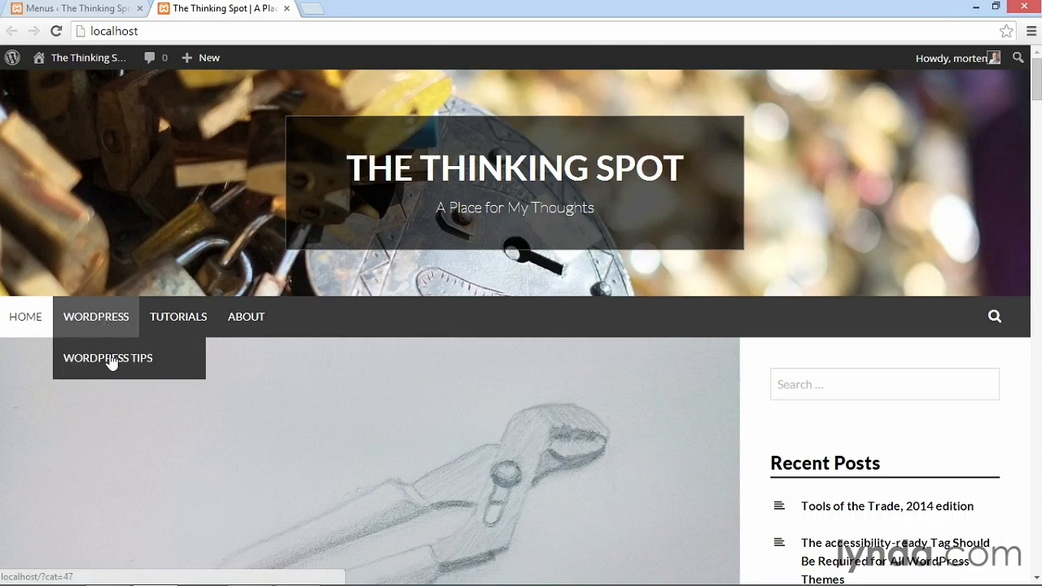
pyautogui.moveTo(178, 317)
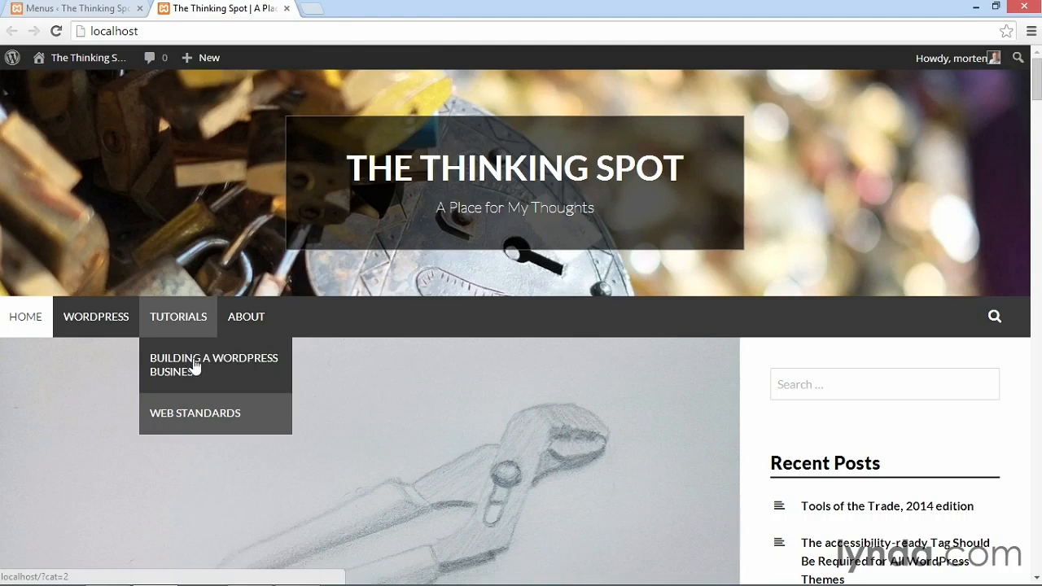
pyautogui.moveTo(203, 419)
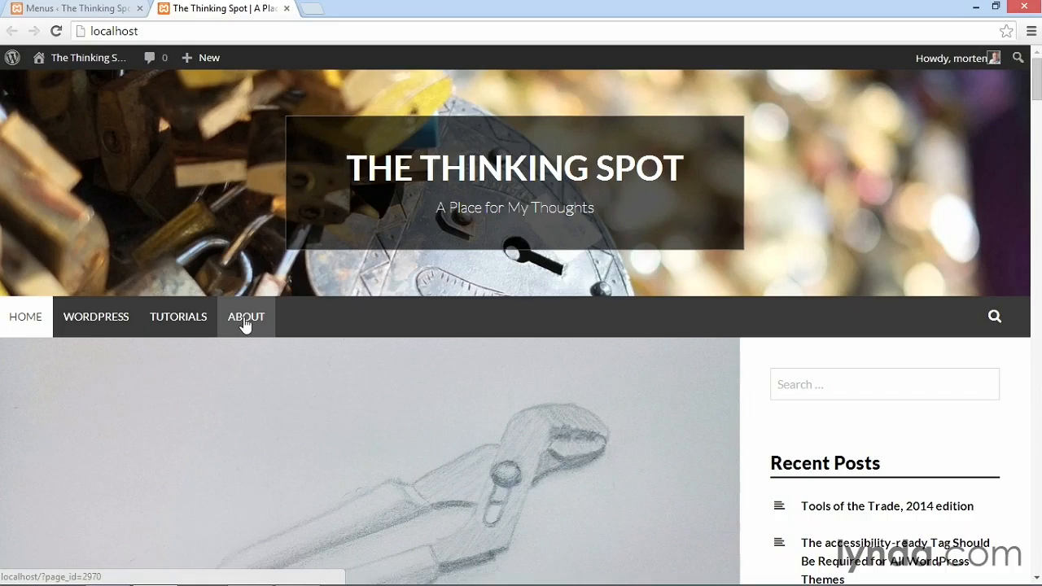
pyautogui.moveTo(270, 316)
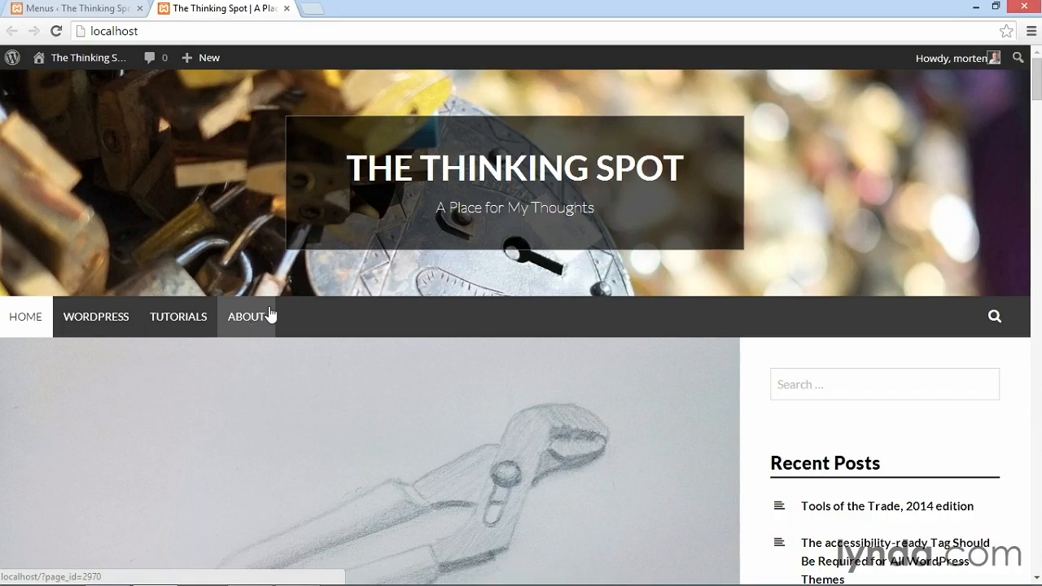
pyautogui.click(246, 317)
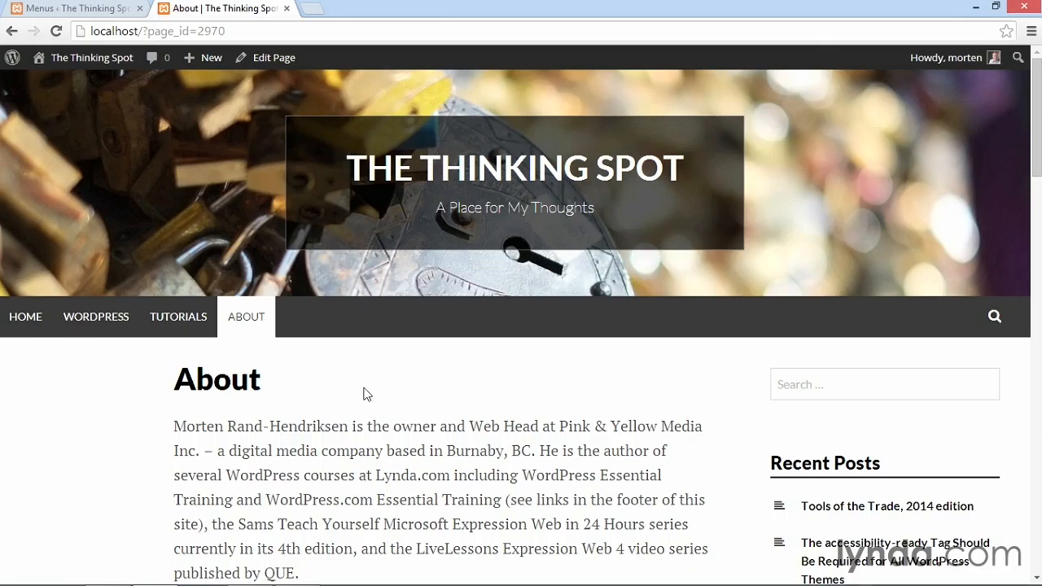
pyautogui.moveTo(295, 326)
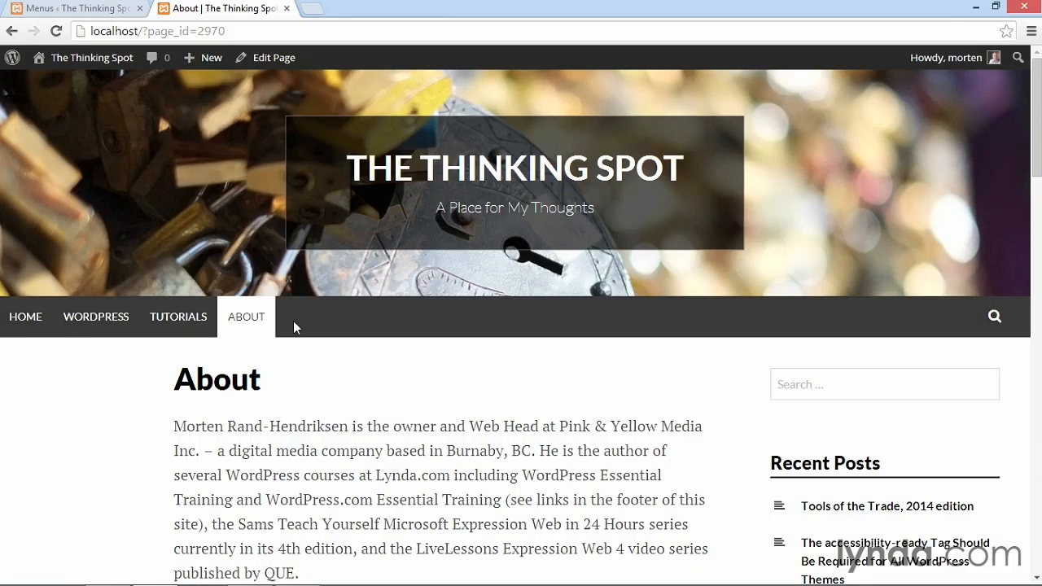
pyautogui.moveTo(178, 316)
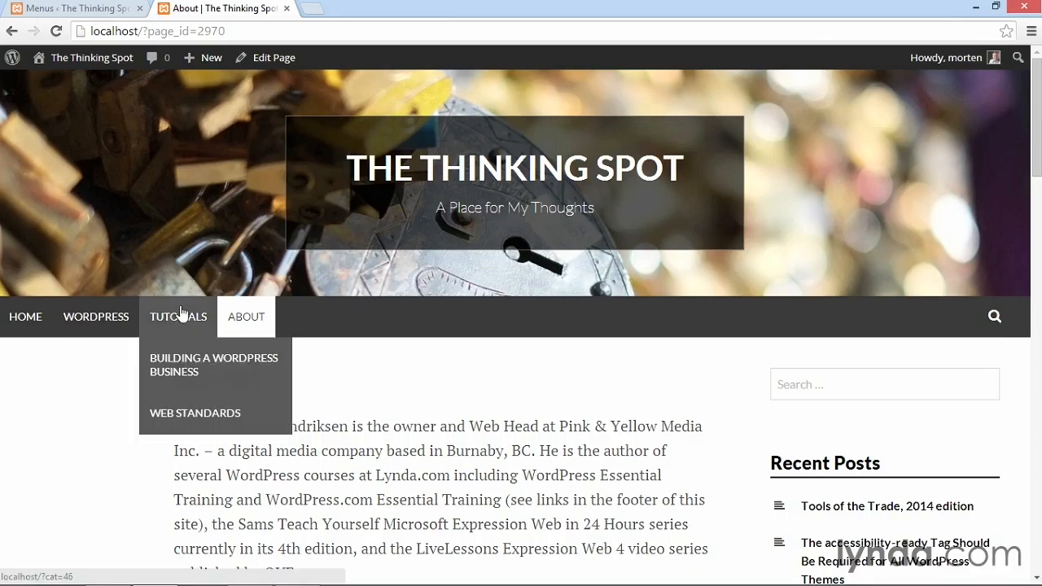
pyautogui.moveTo(202, 389)
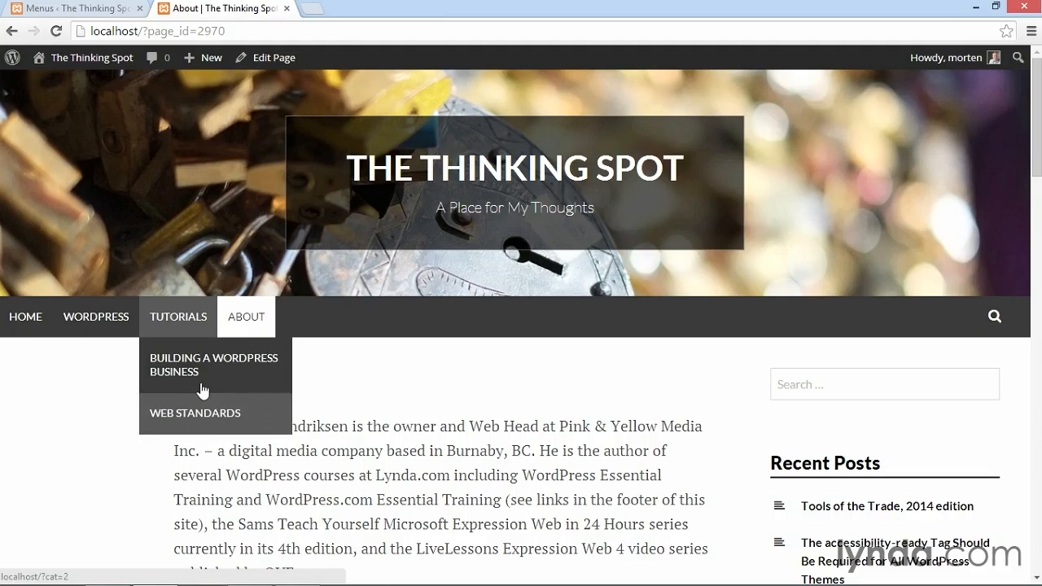
pyautogui.moveTo(195, 414)
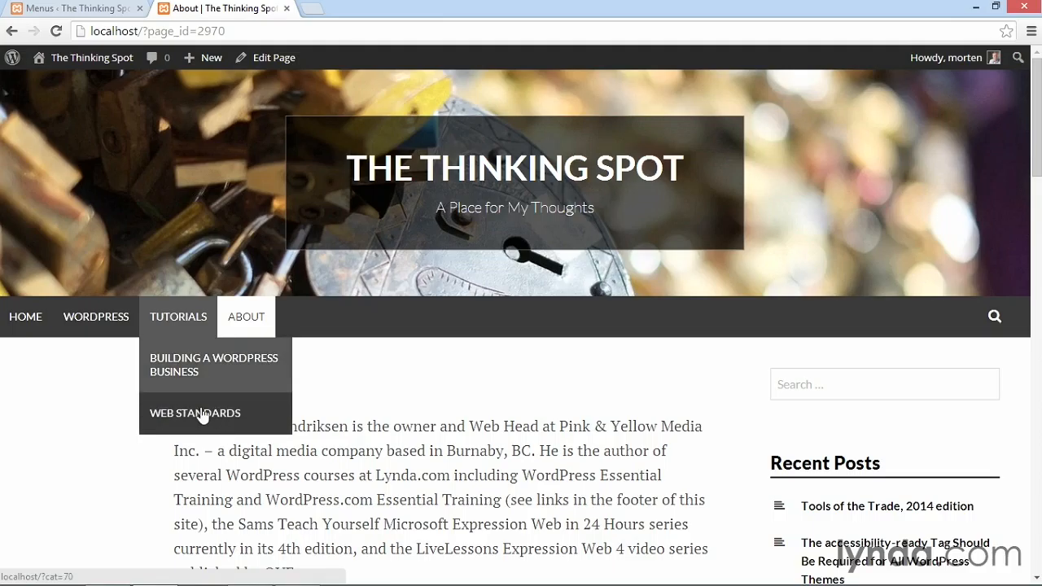
pyautogui.moveTo(185, 321)
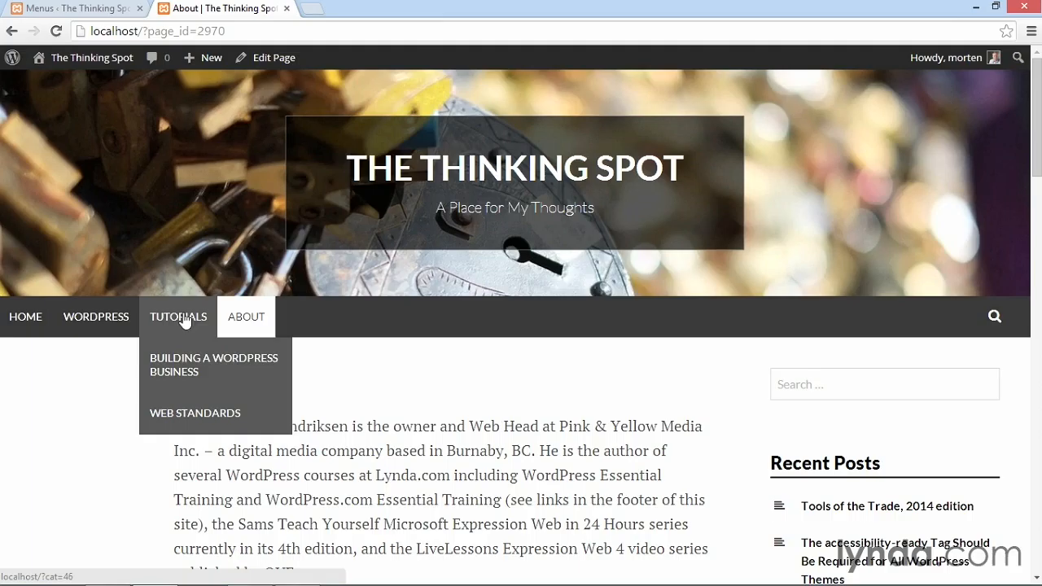
pyautogui.moveTo(181, 346)
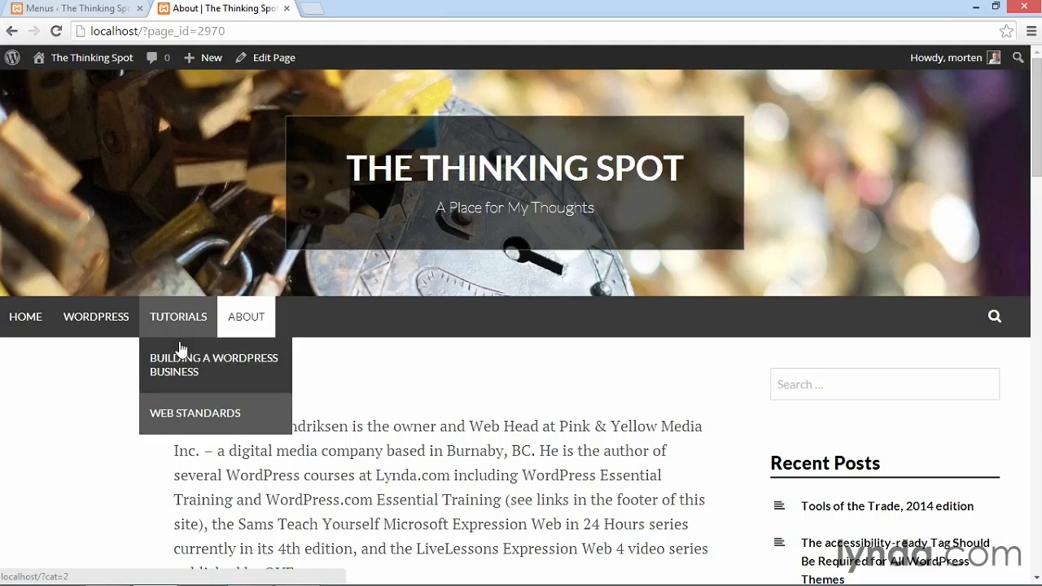
pyautogui.moveTo(350, 375)
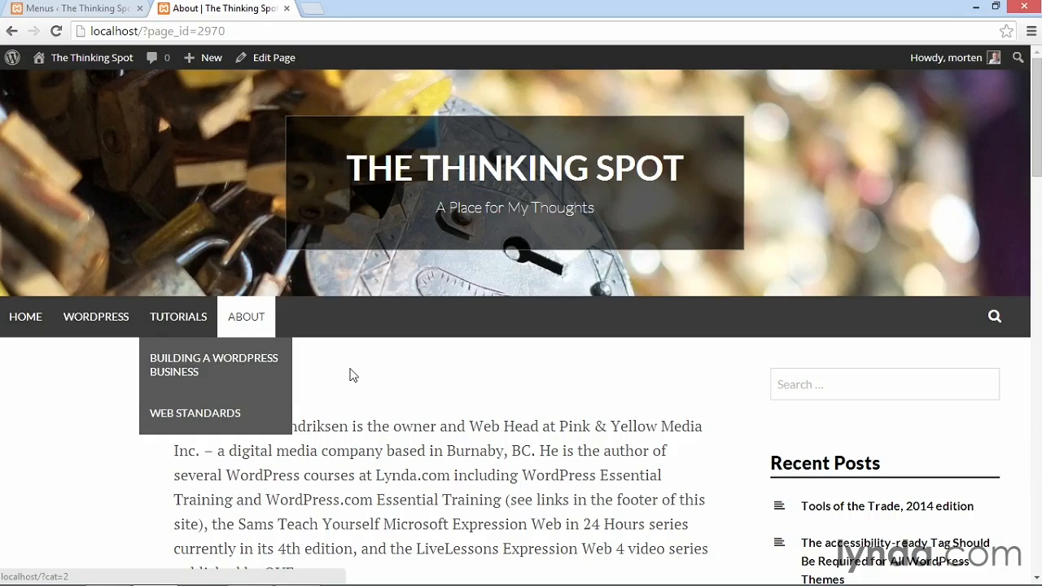
pyautogui.moveTo(342, 379)
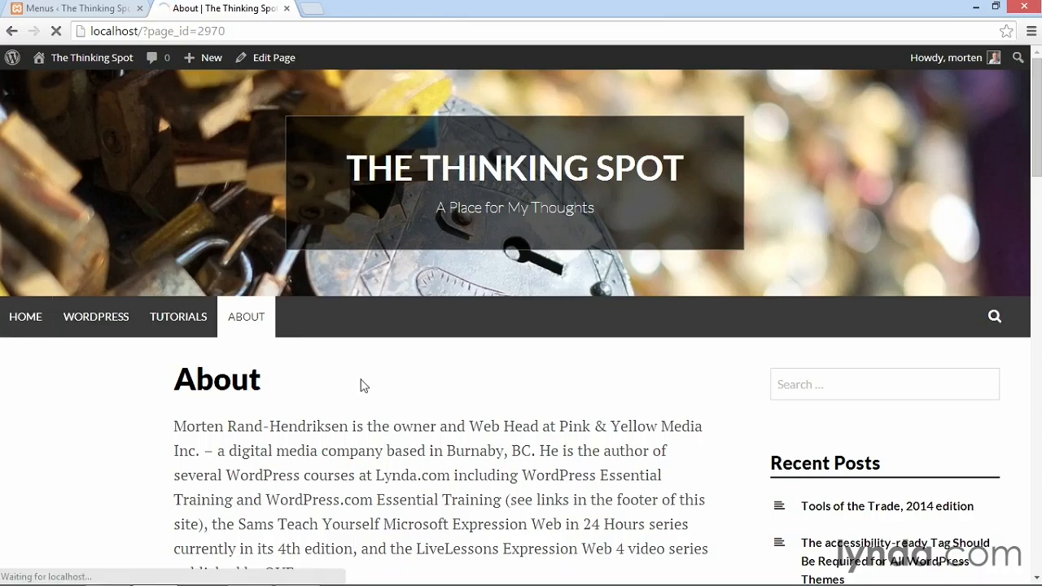
# Preview the front page's menu items, then return to the menu locations admin tab.
pyautogui.click(26, 316)
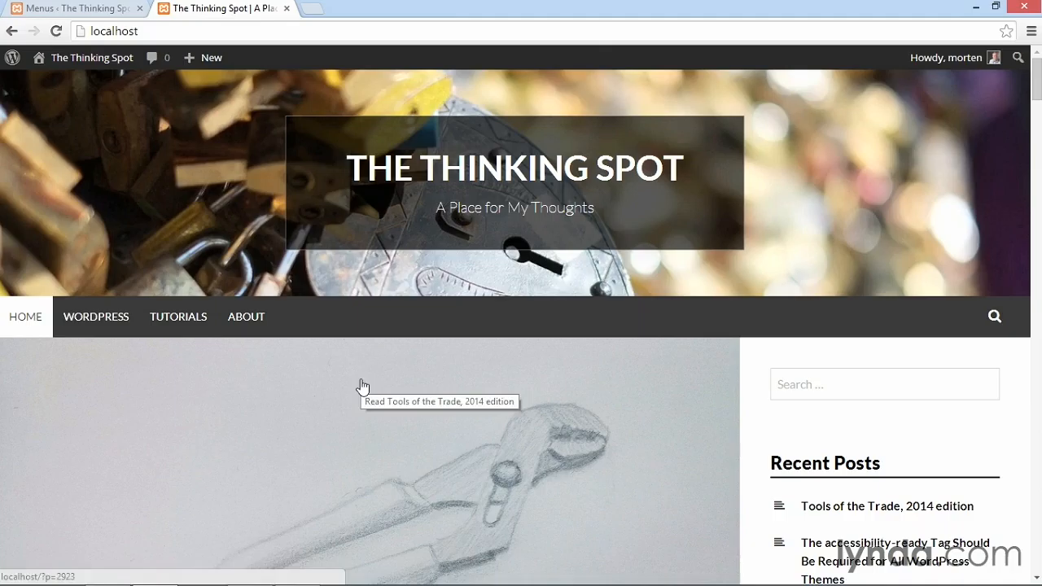
pyautogui.moveTo(501, 283)
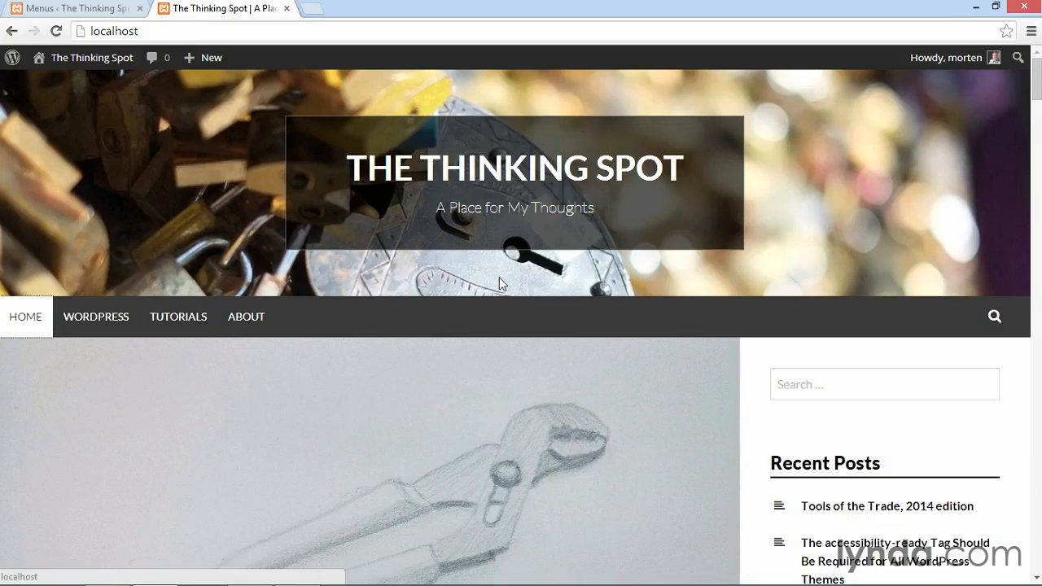
pyautogui.moveTo(95, 317)
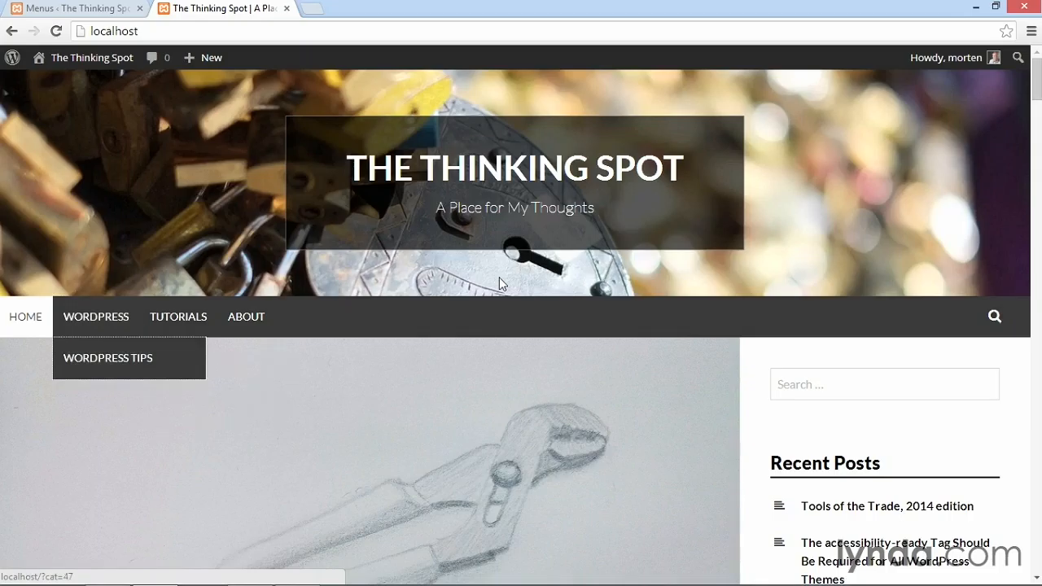
pyautogui.moveTo(178, 316)
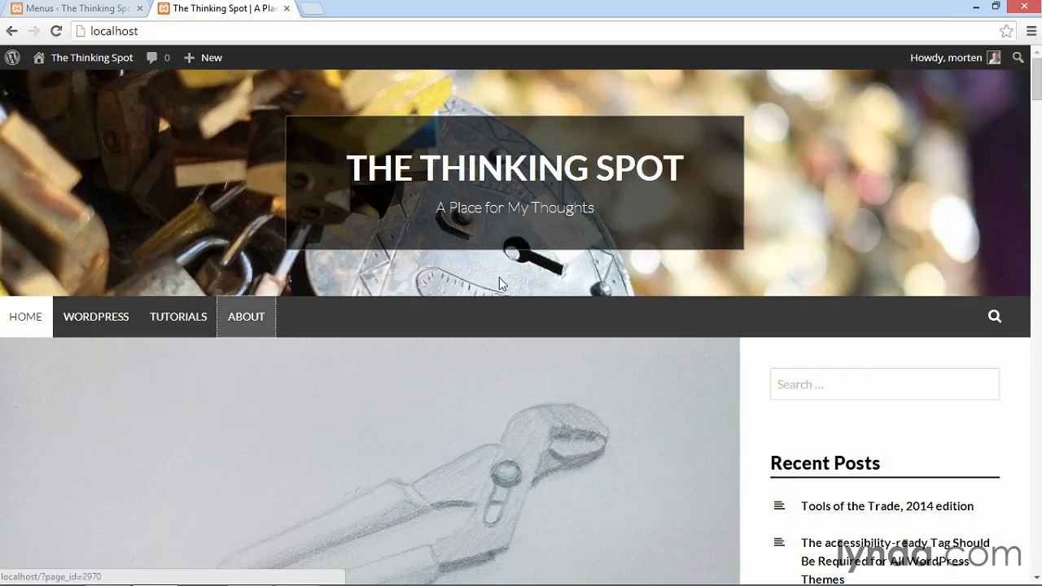
pyautogui.click(994, 316)
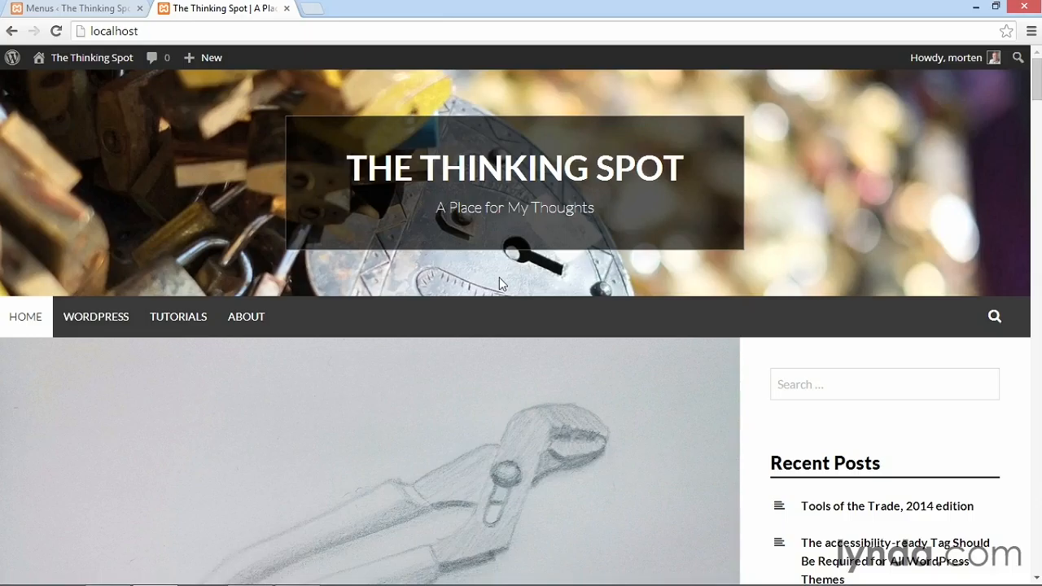
pyautogui.moveTo(490, 277)
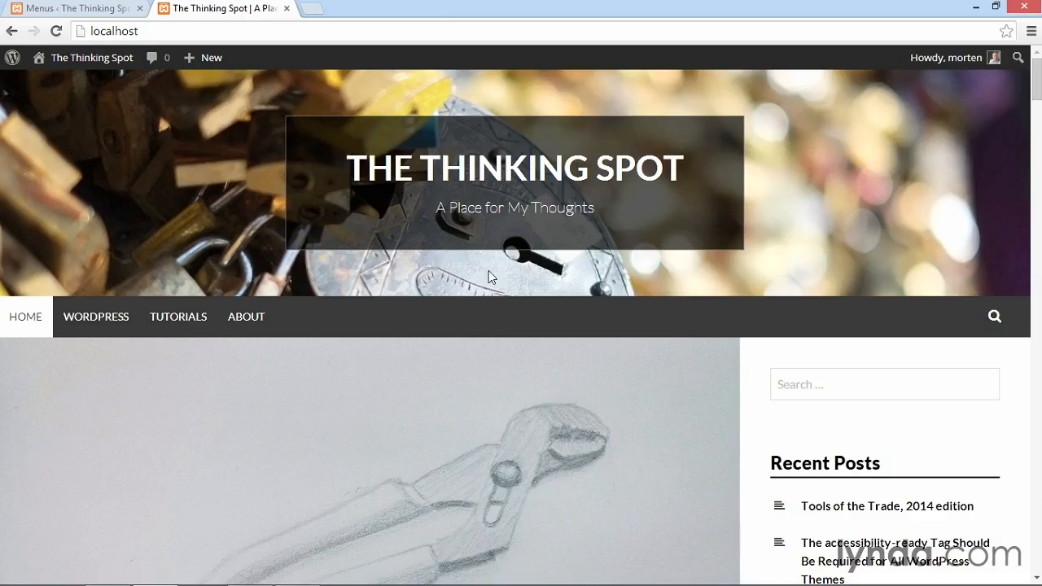
pyautogui.moveTo(964, 321)
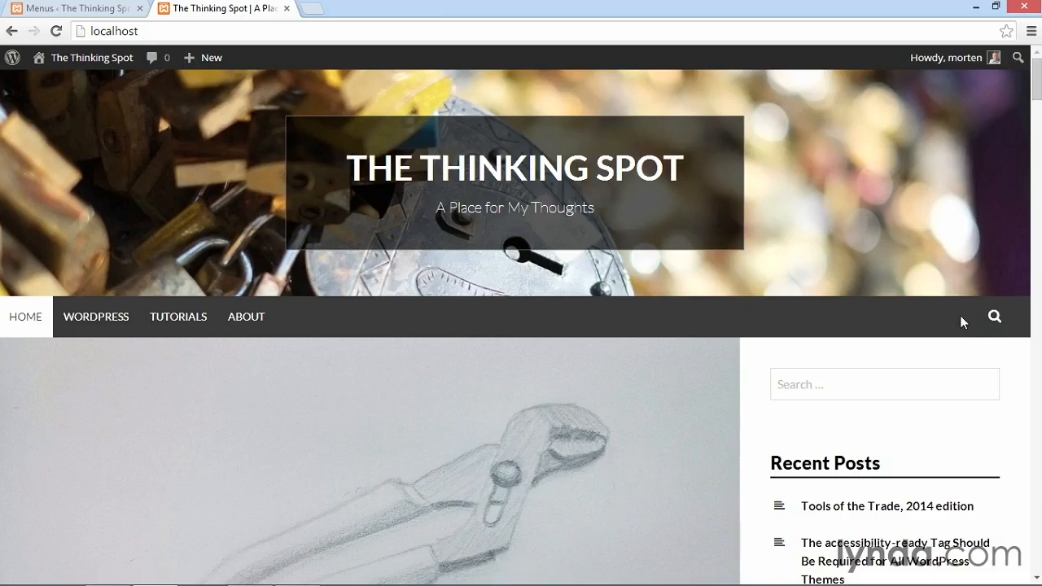
pyautogui.moveTo(906, 319)
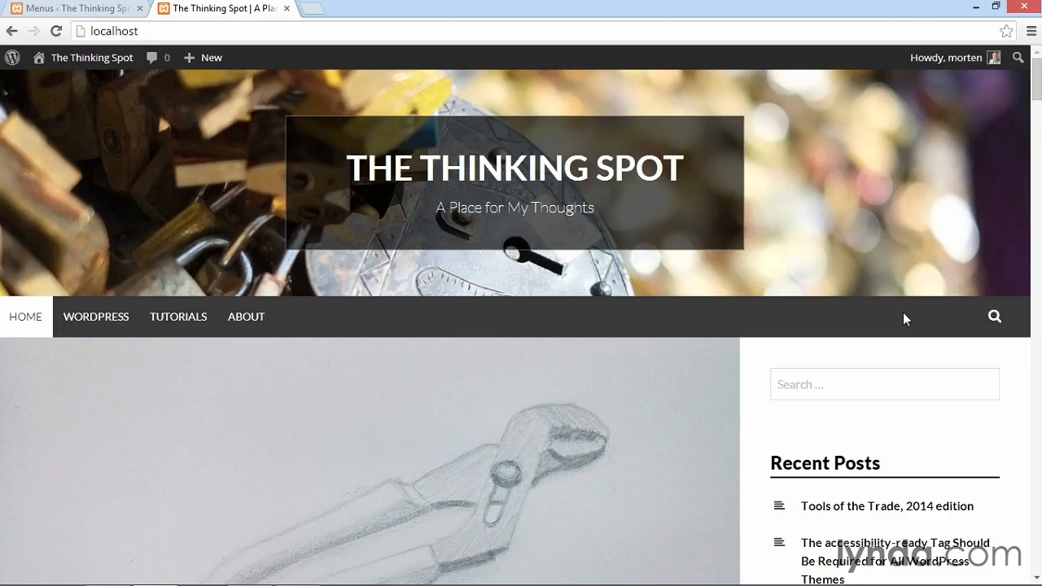
pyautogui.moveTo(697, 306)
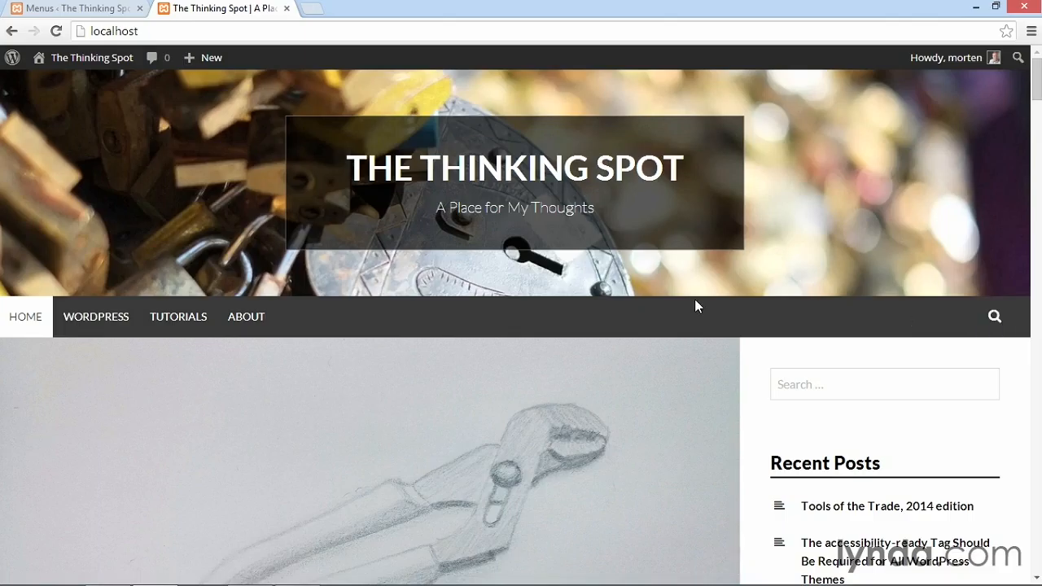
pyautogui.click(73, 9)
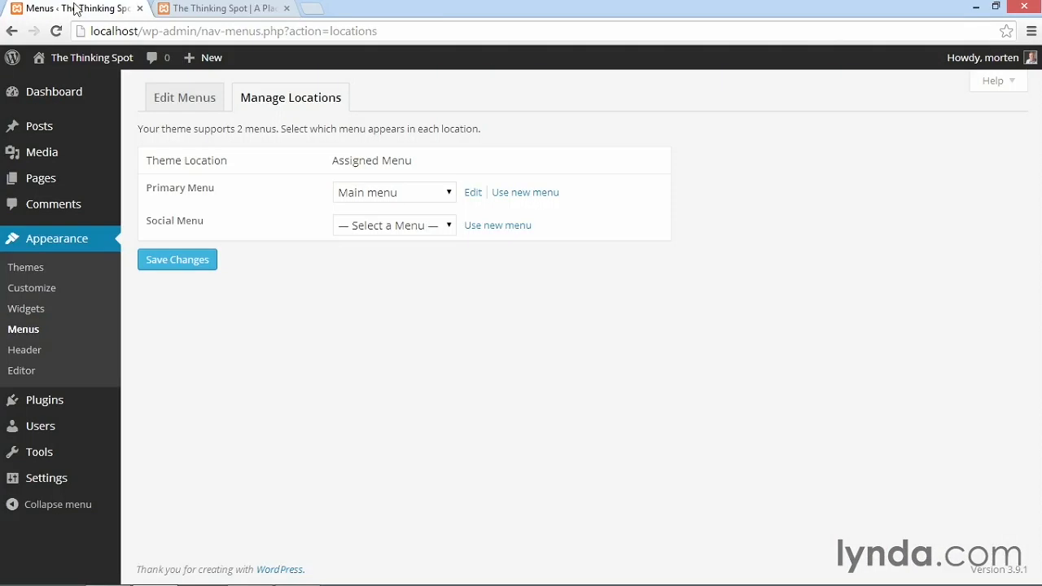
pyautogui.moveTo(180, 120)
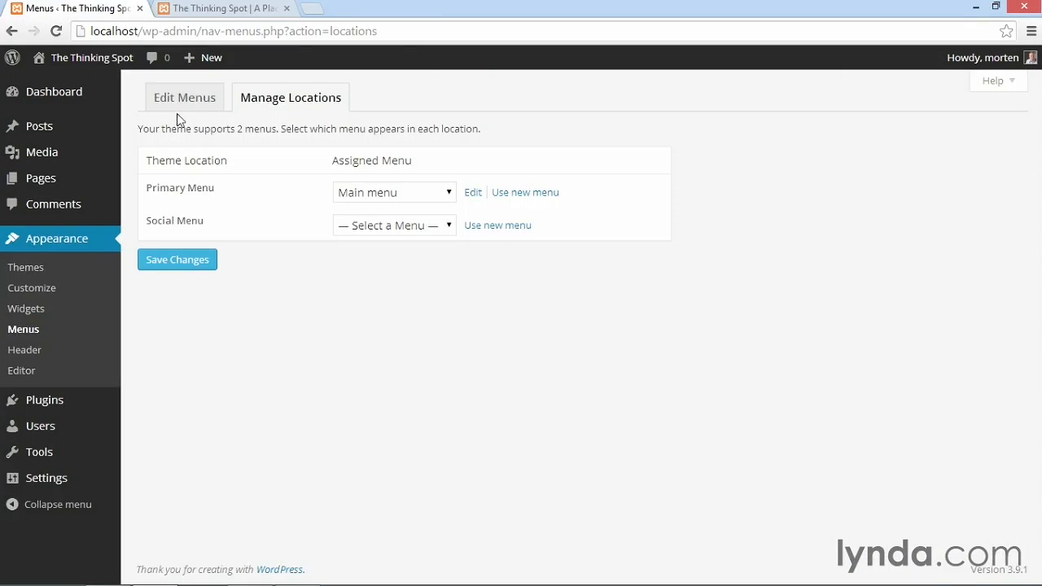
# Create a new empty menu named 'Social Menu' from the Edit Menus tab.
pyautogui.click(184, 97)
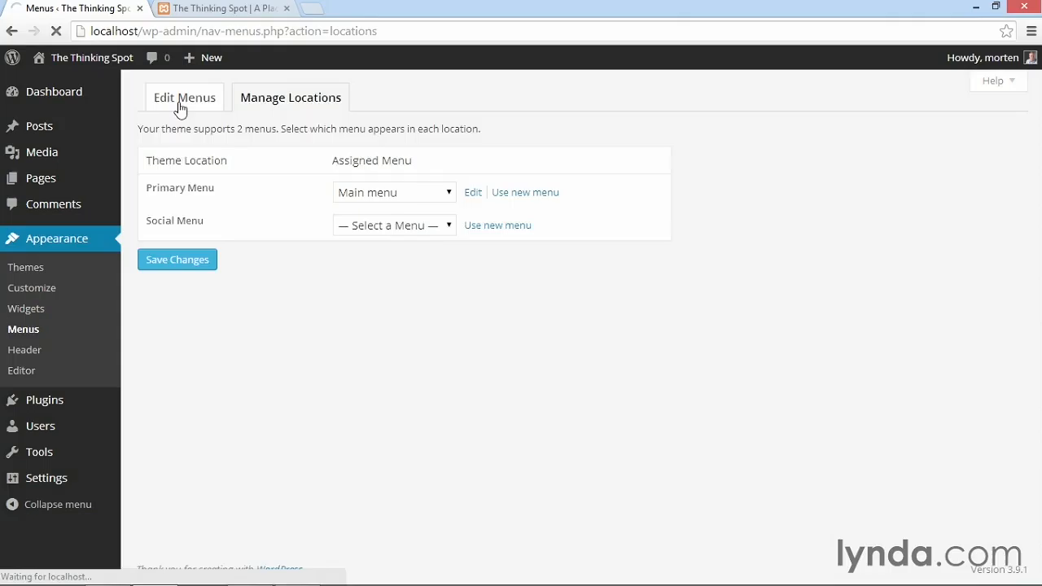
pyautogui.click(184, 97)
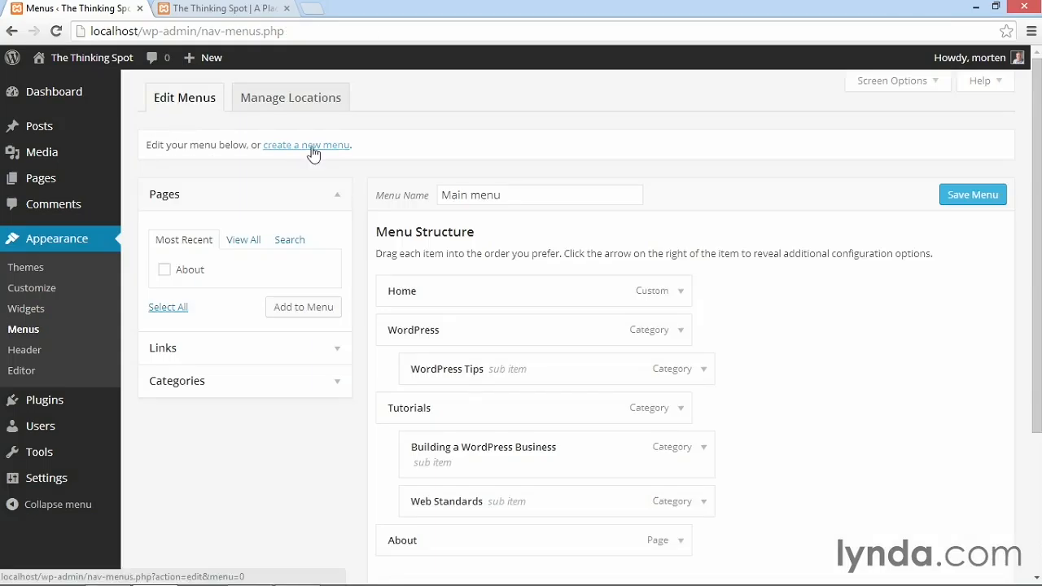
pyautogui.click(306, 145)
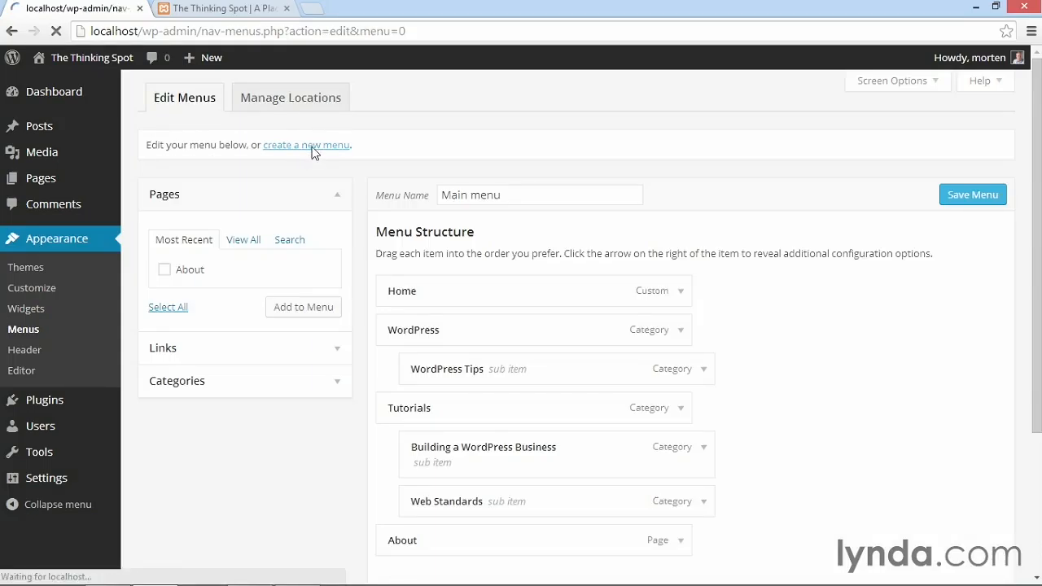
pyautogui.write('S')
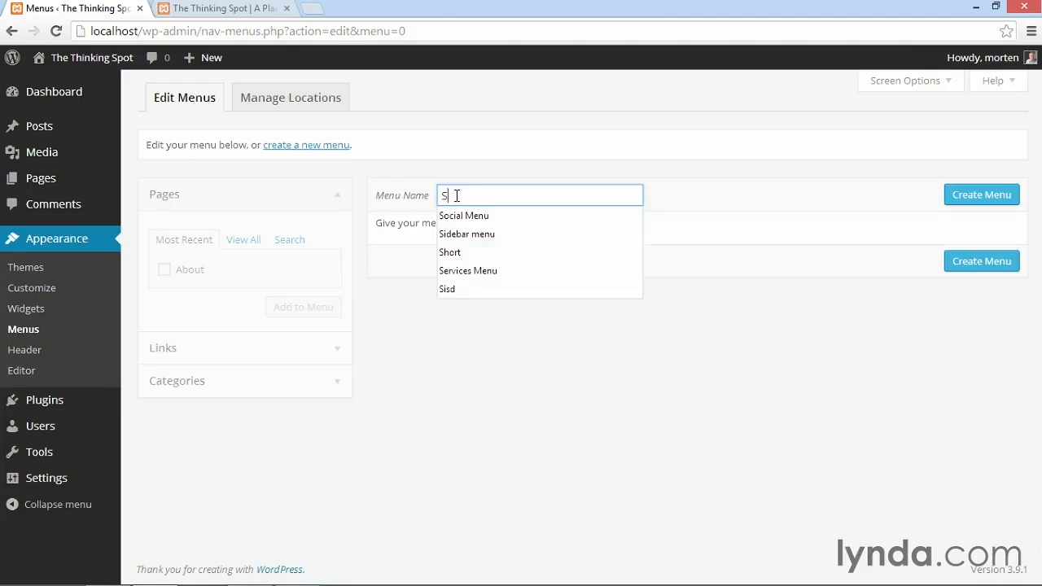
pyautogui.click(463, 215)
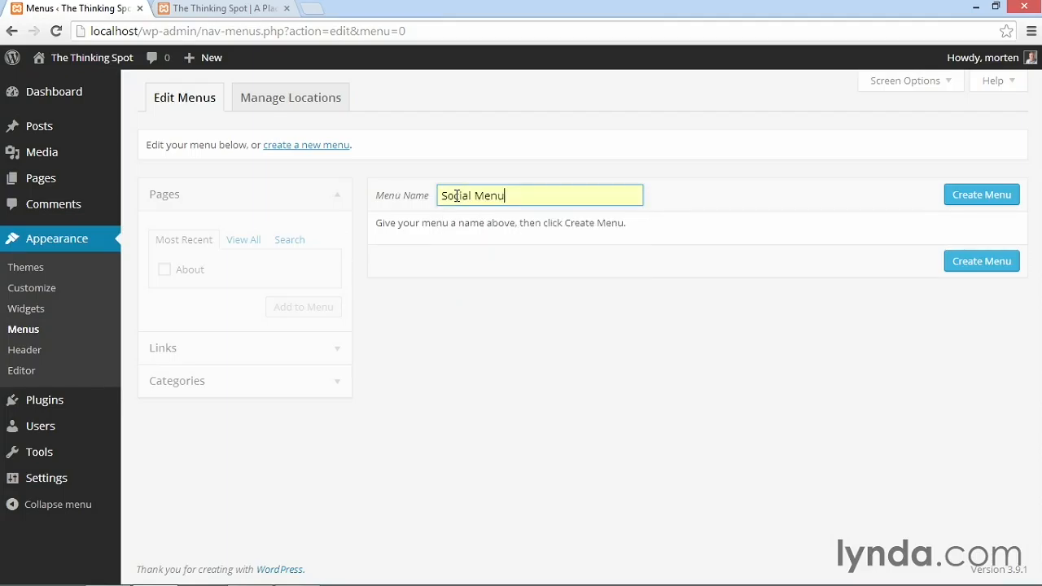
pyautogui.click(981, 193)
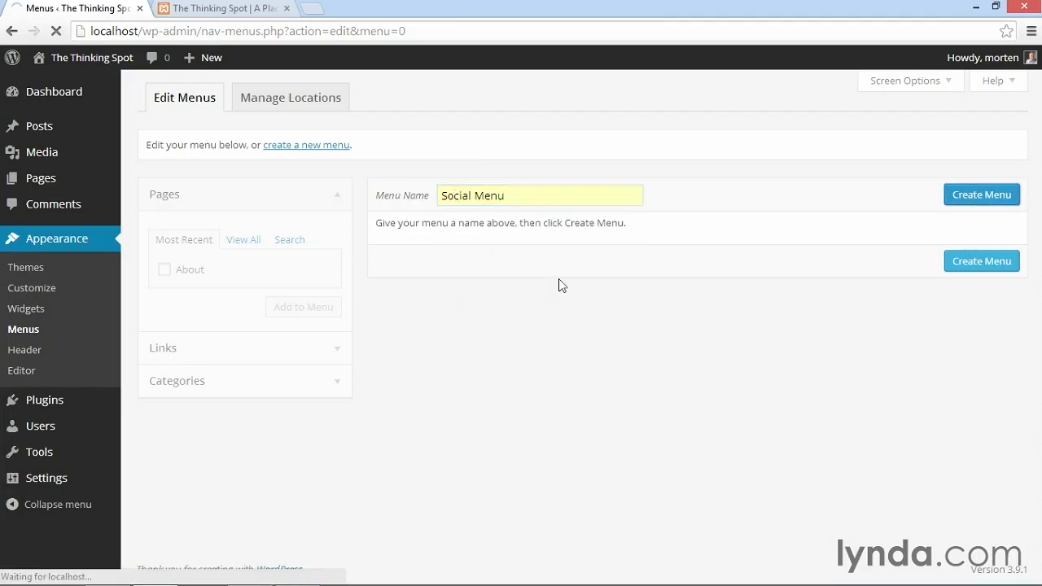
pyautogui.click(981, 194)
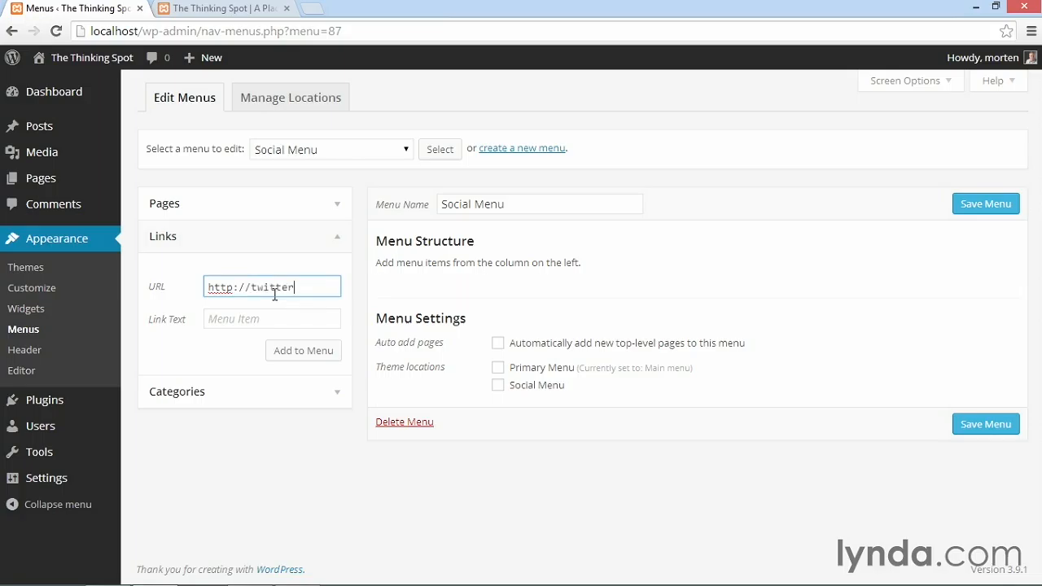
# Add custom links 'Twitter' (…/mor10) and 'Facebook' (facebook.com/…) to Social Menu.
pyautogui.write('.com/mor10')
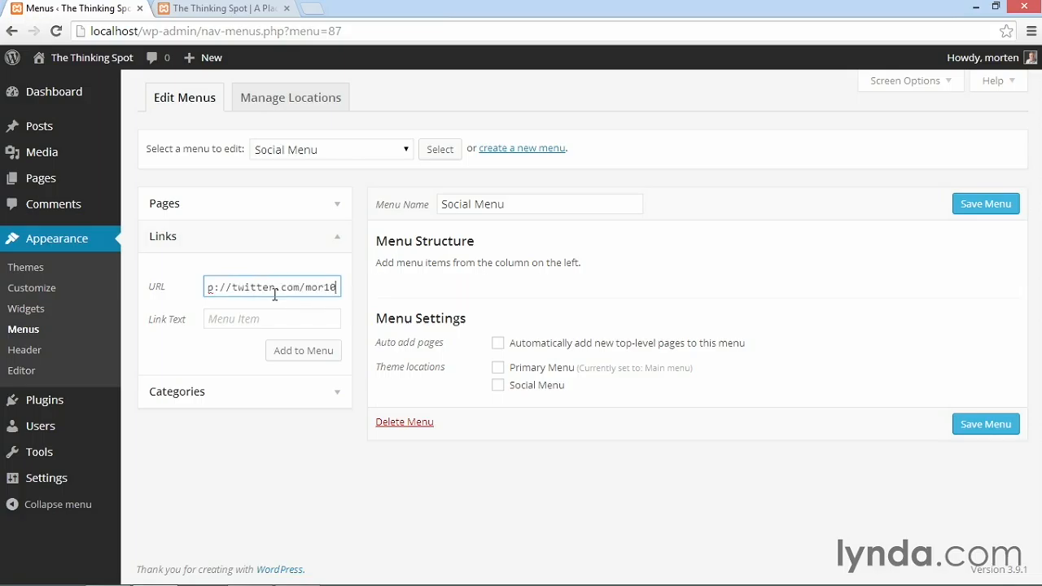
pyautogui.write('Twitter')
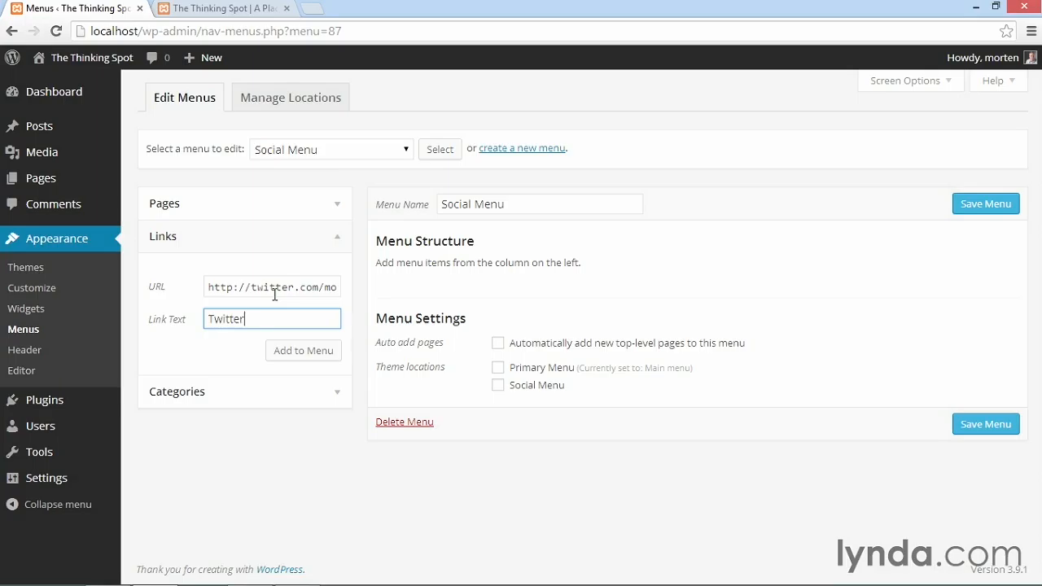
pyautogui.click(303, 351)
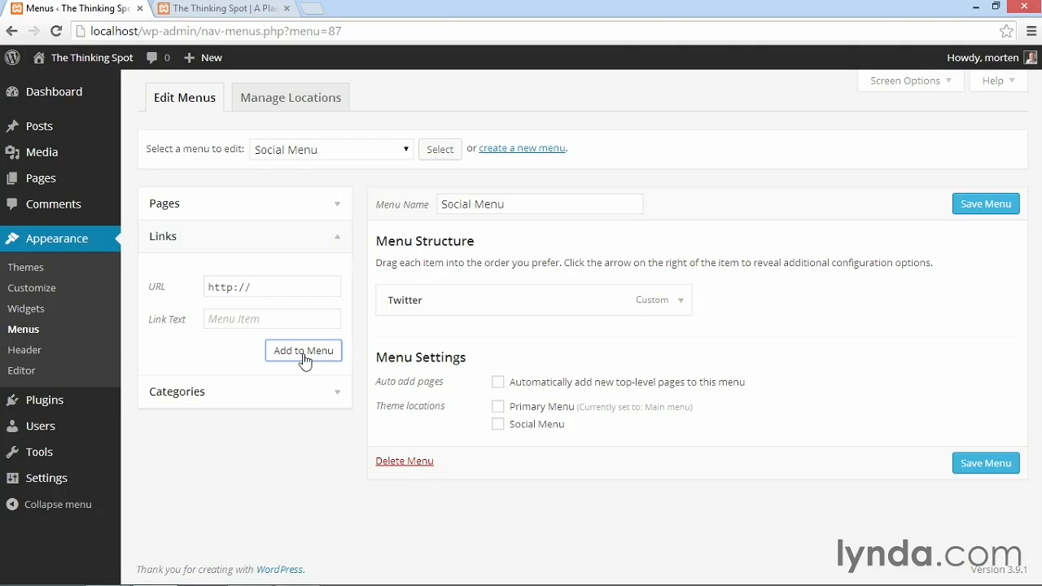
pyautogui.click(272, 286)
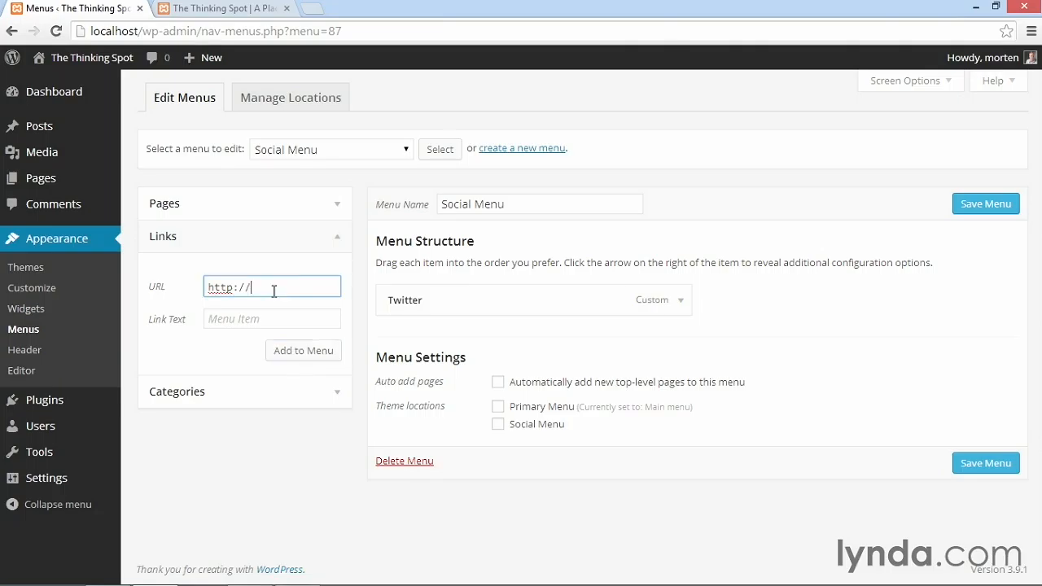
pyautogui.write('facebook.com/l')
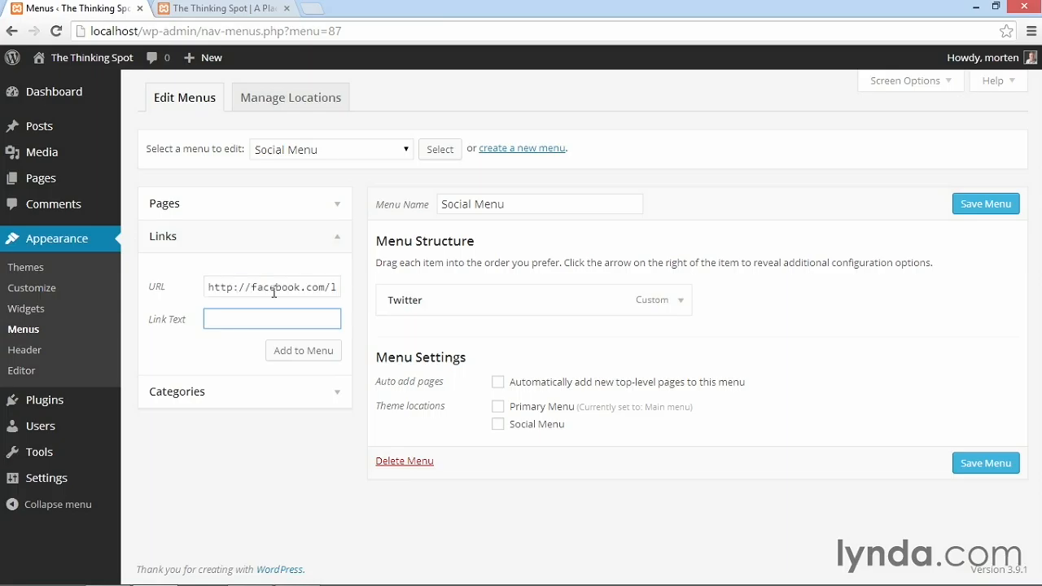
pyautogui.write('Facebook')
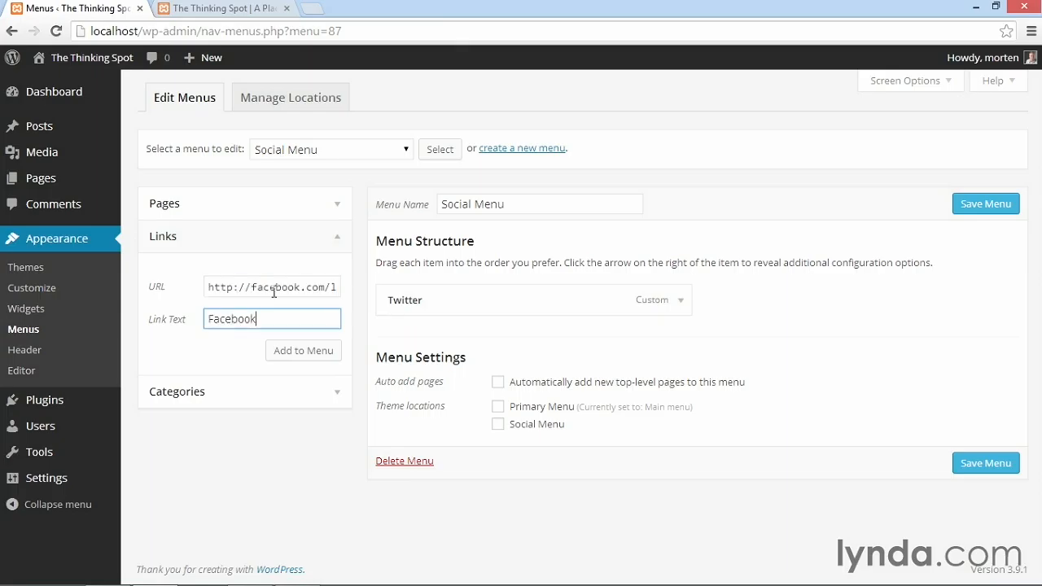
pyautogui.click(303, 351)
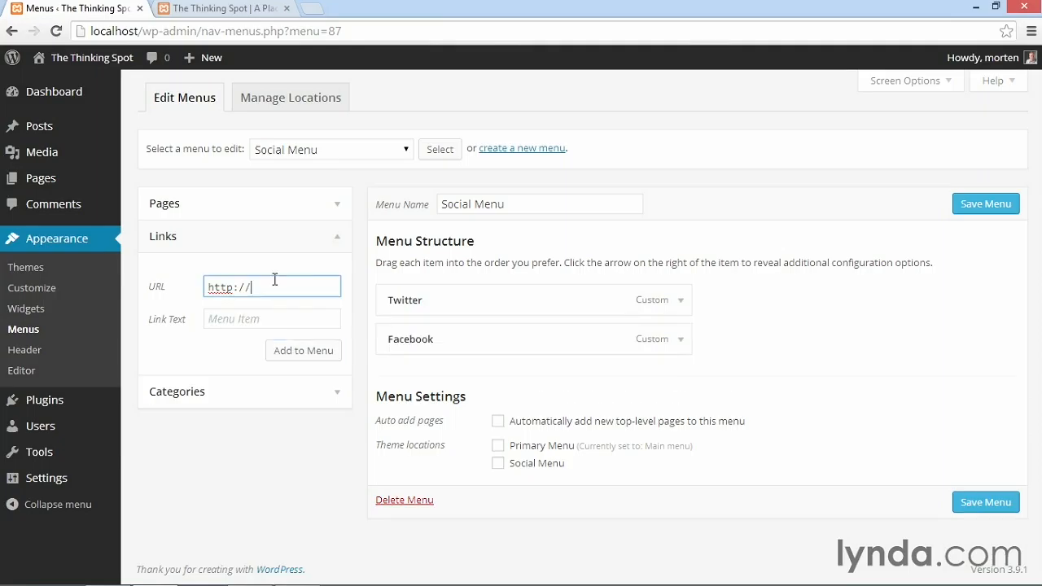
# Add a 'Google+' custom link to the +mortenrand-hendriksen Google+ profile.
pyautogui.write('plus.google.com/')
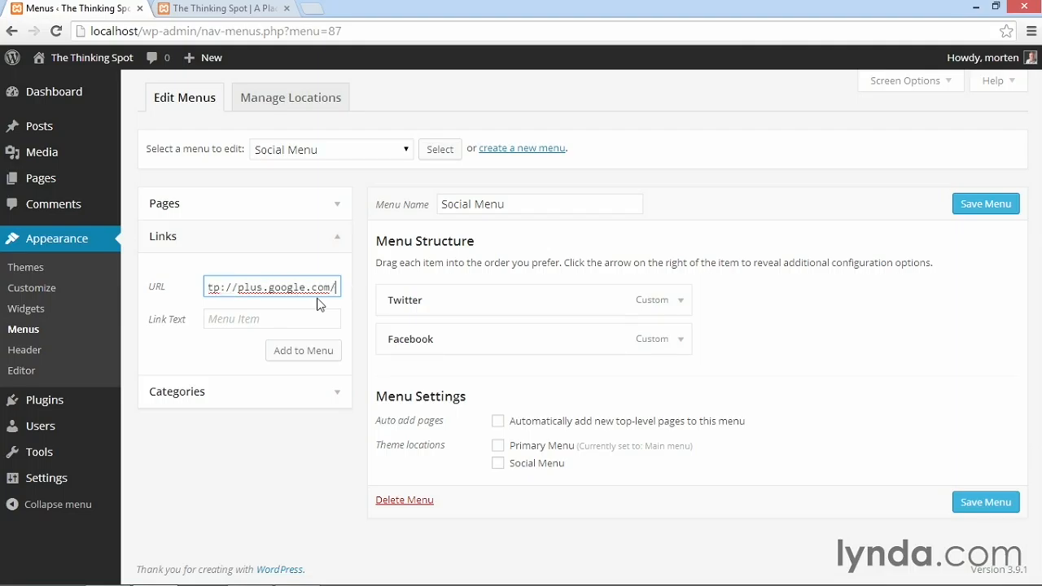
pyautogui.write('+morten')
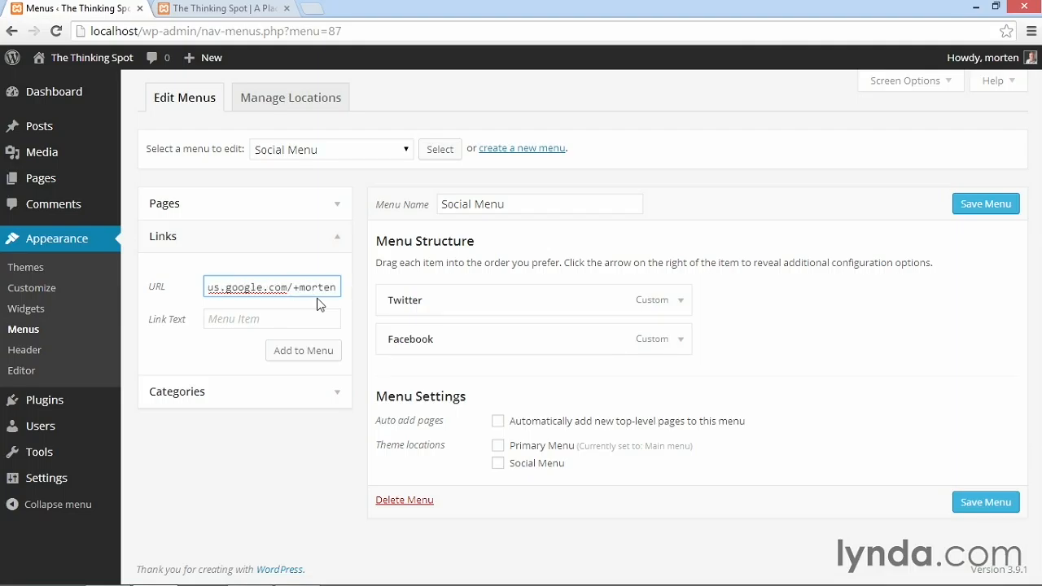
pyautogui.write('orten.rand-hendriksen')
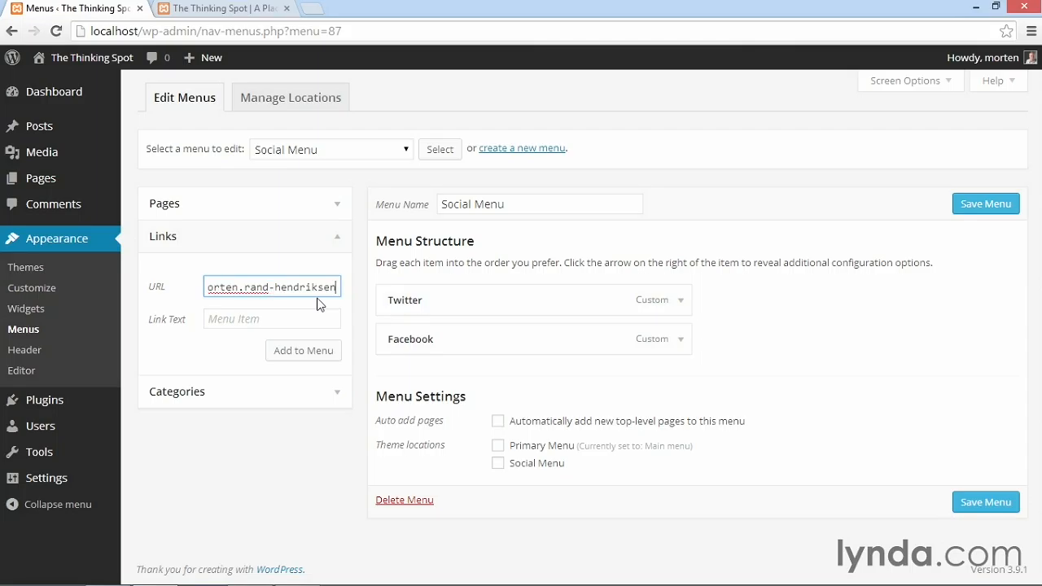
pyautogui.write('Google+')
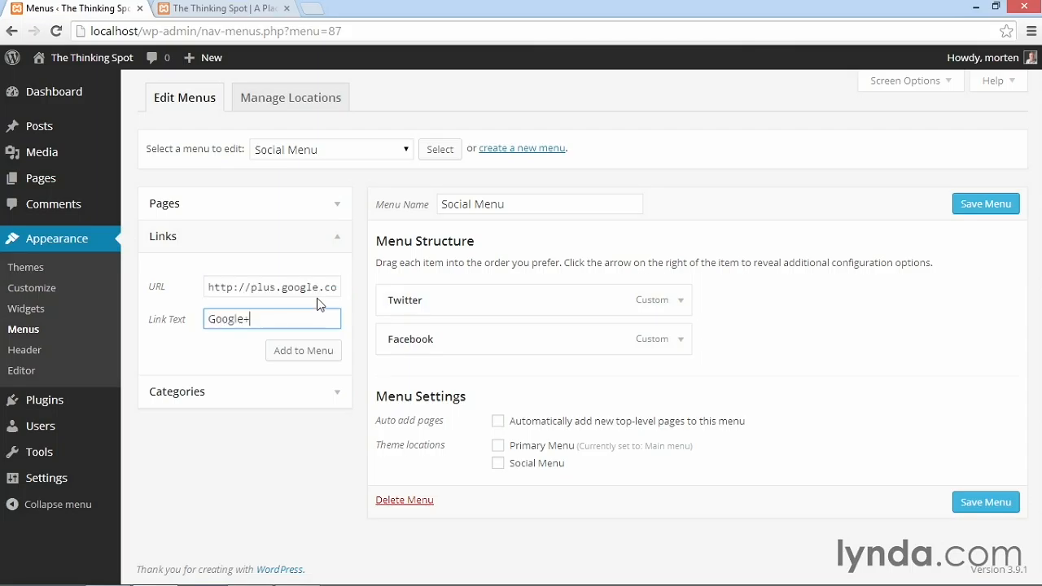
pyautogui.click(303, 350)
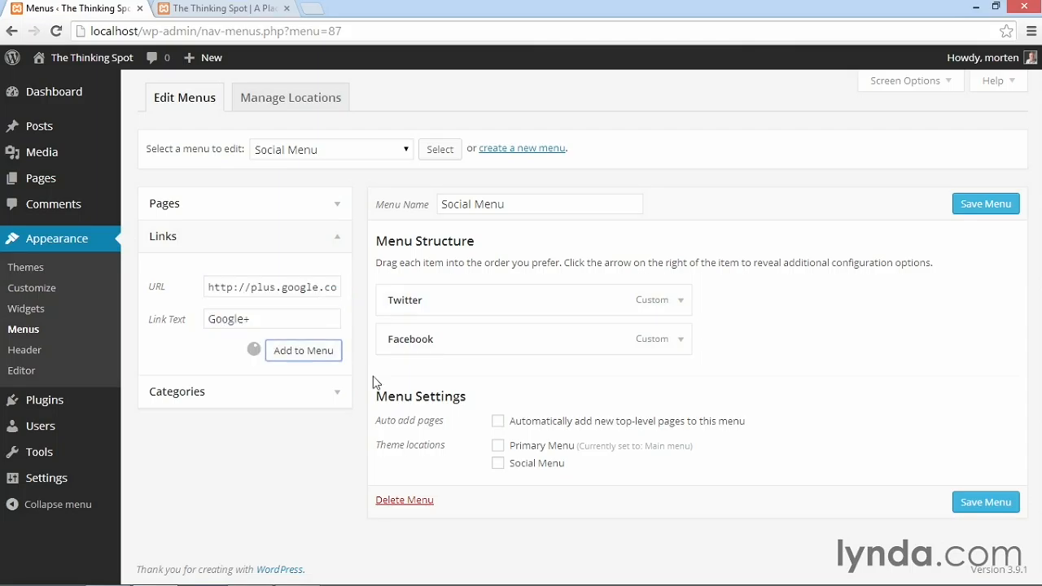
pyautogui.click(303, 350)
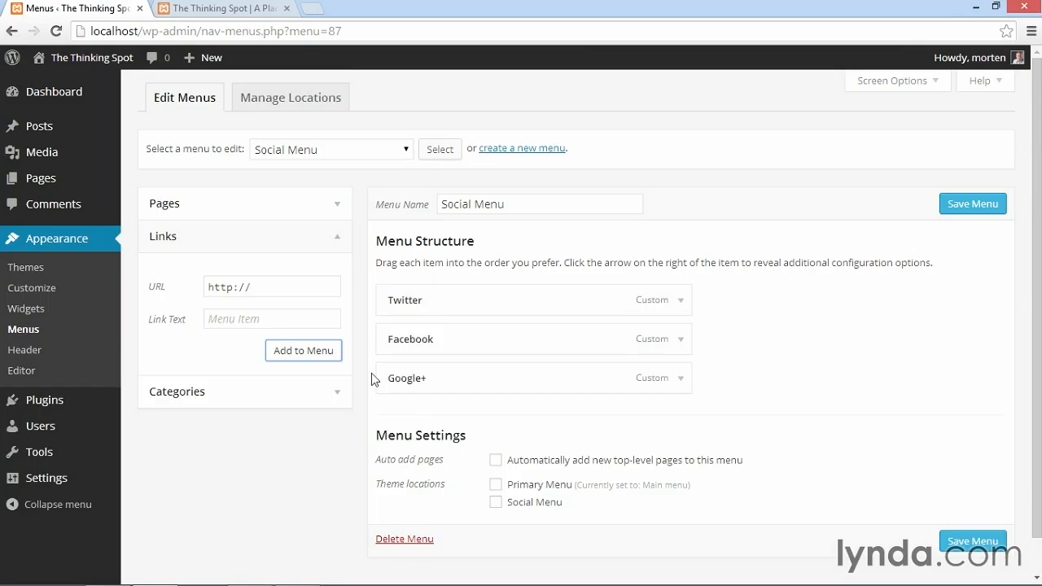
pyautogui.moveTo(491, 277)
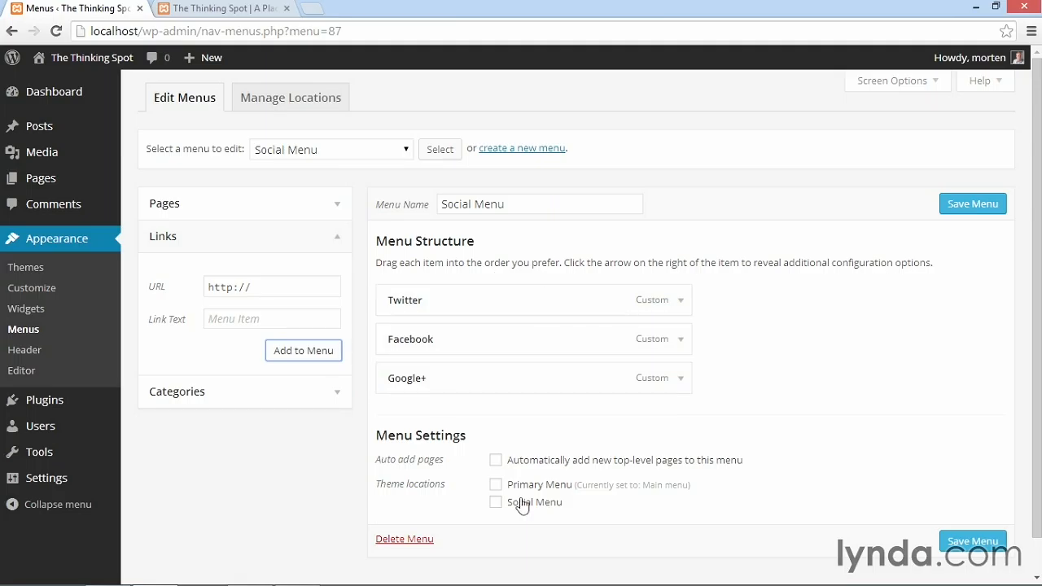
# Save Social Menu on the Social Menu location, then view the site's social icons.
pyautogui.click(496, 503)
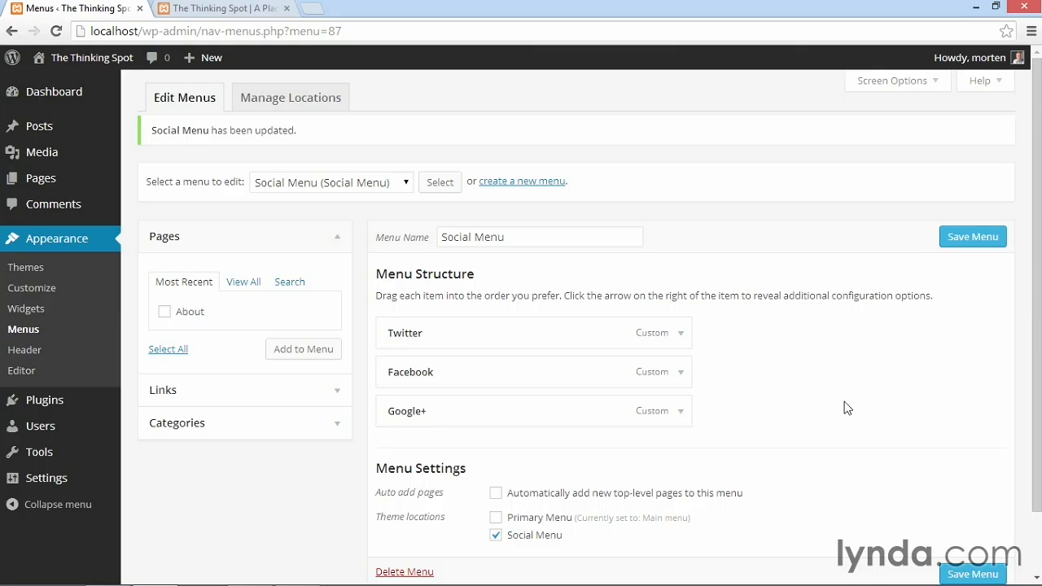
pyautogui.moveTo(397, 371)
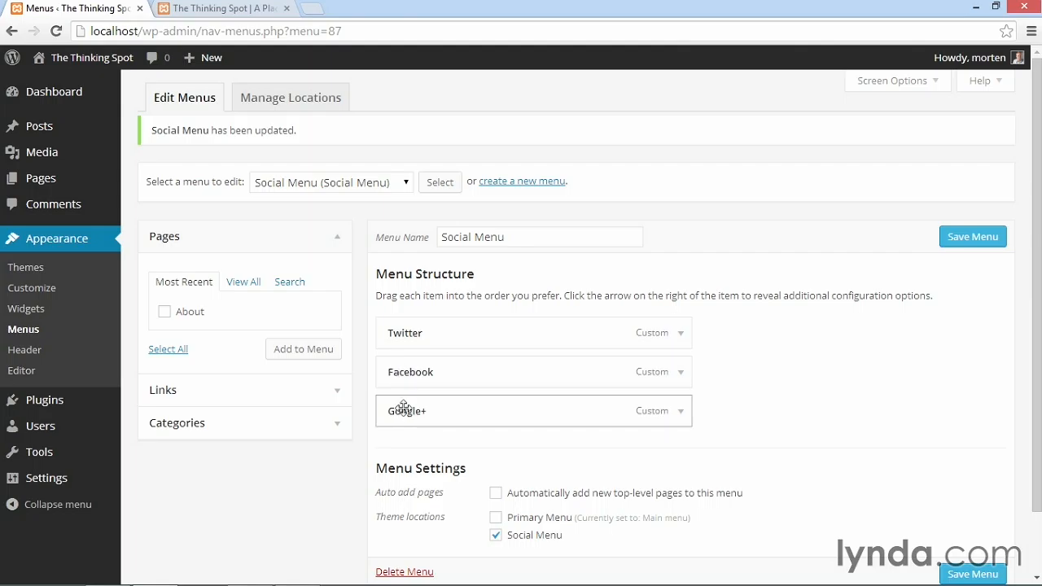
pyautogui.click(220, 8)
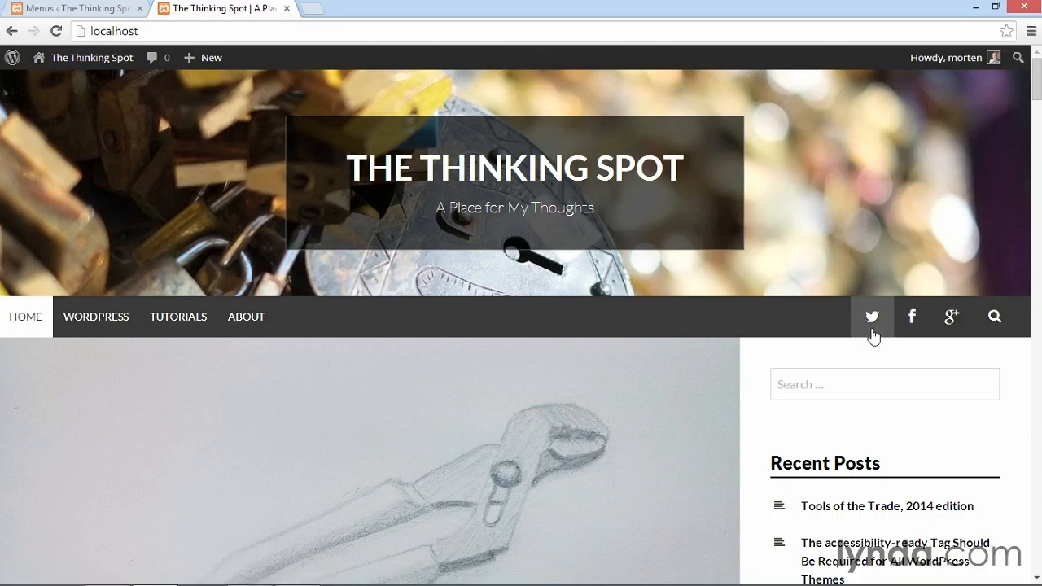
pyautogui.moveTo(952, 317)
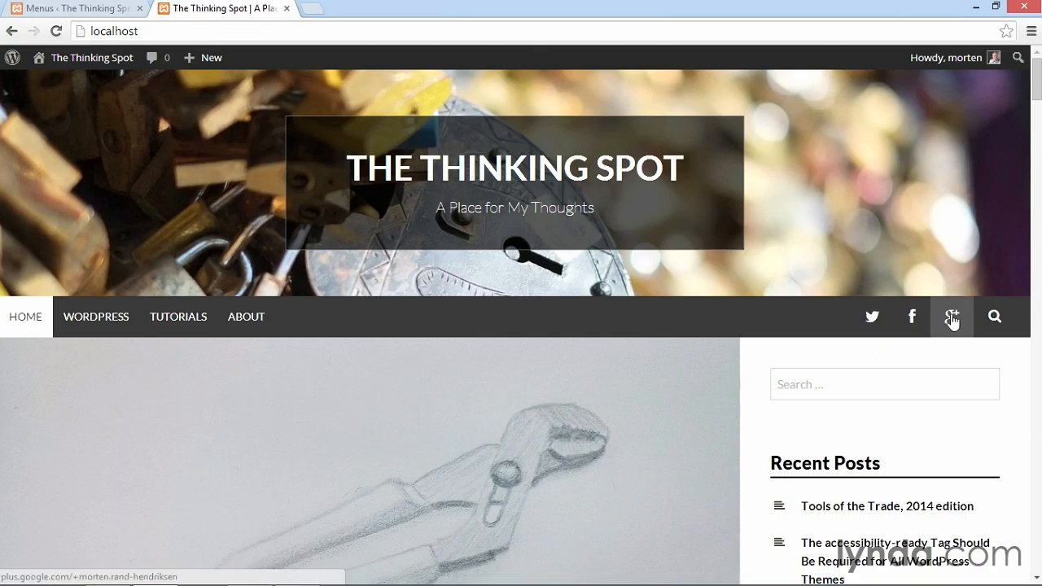
pyautogui.moveTo(872, 317)
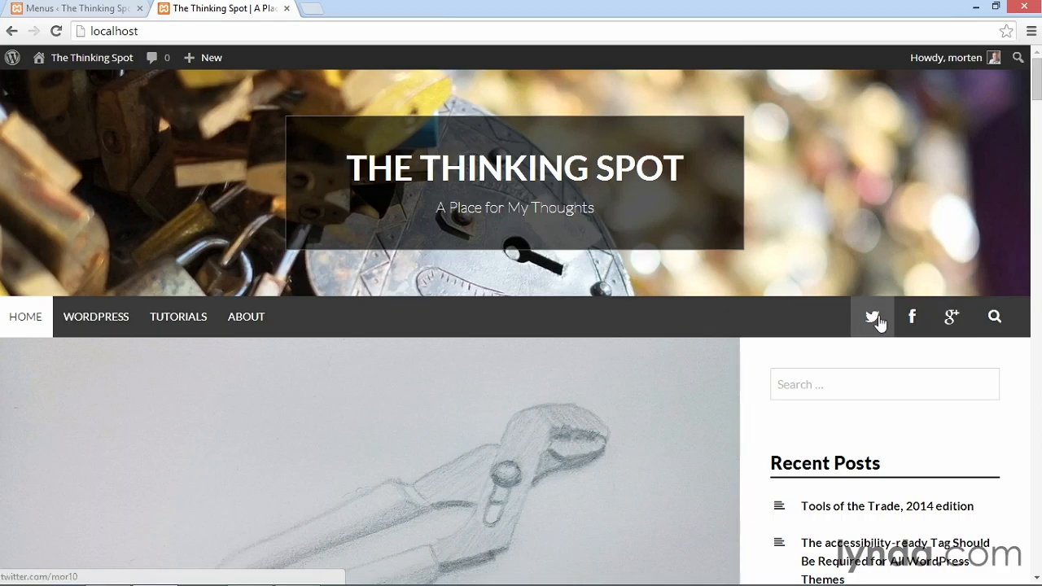
pyautogui.moveTo(874, 334)
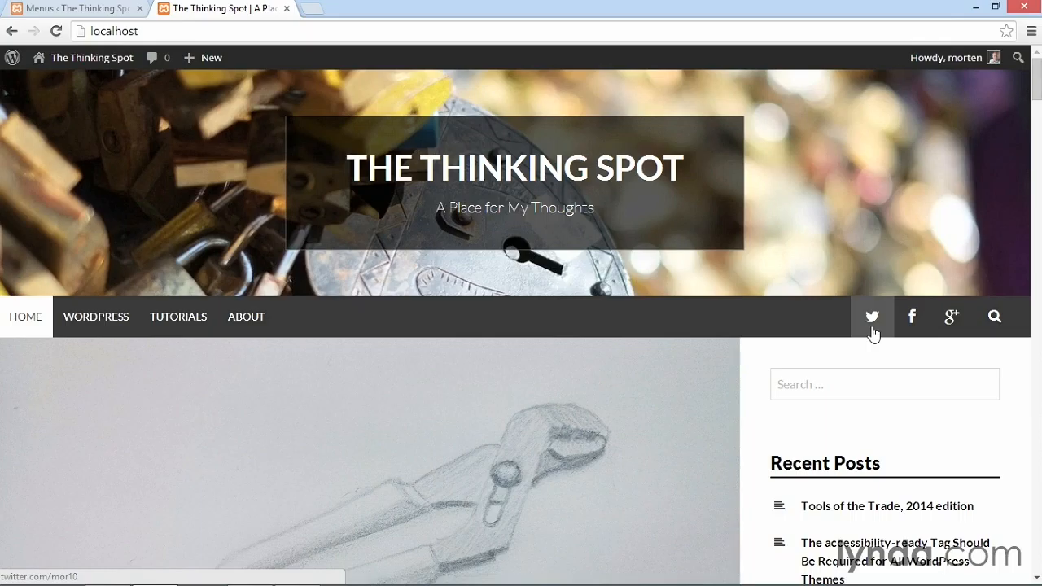
pyautogui.moveTo(918, 351)
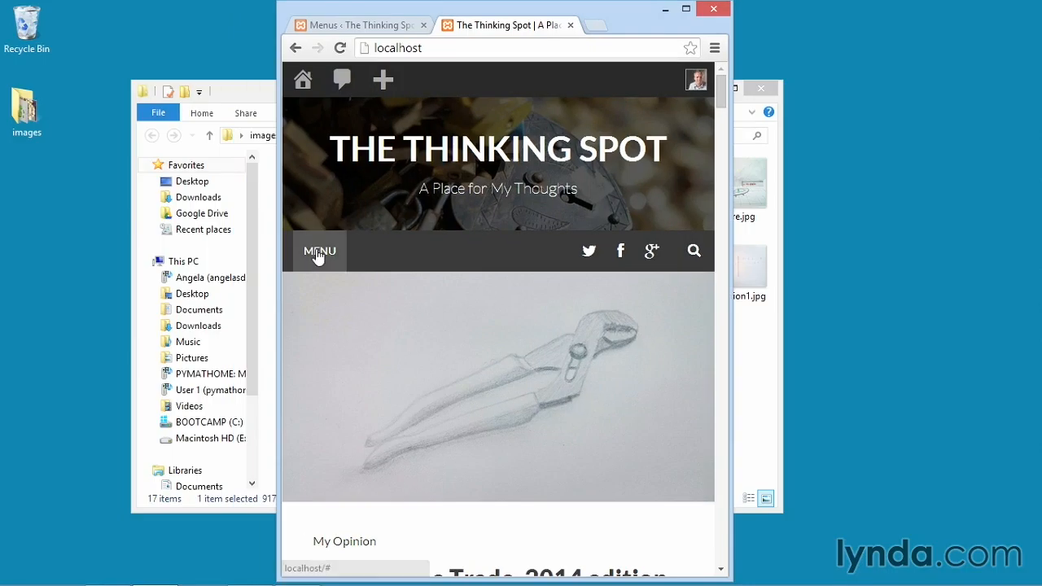
# Expand the MENU toggle on the narrow-window site to show the responsive menu.
pyautogui.click(319, 250)
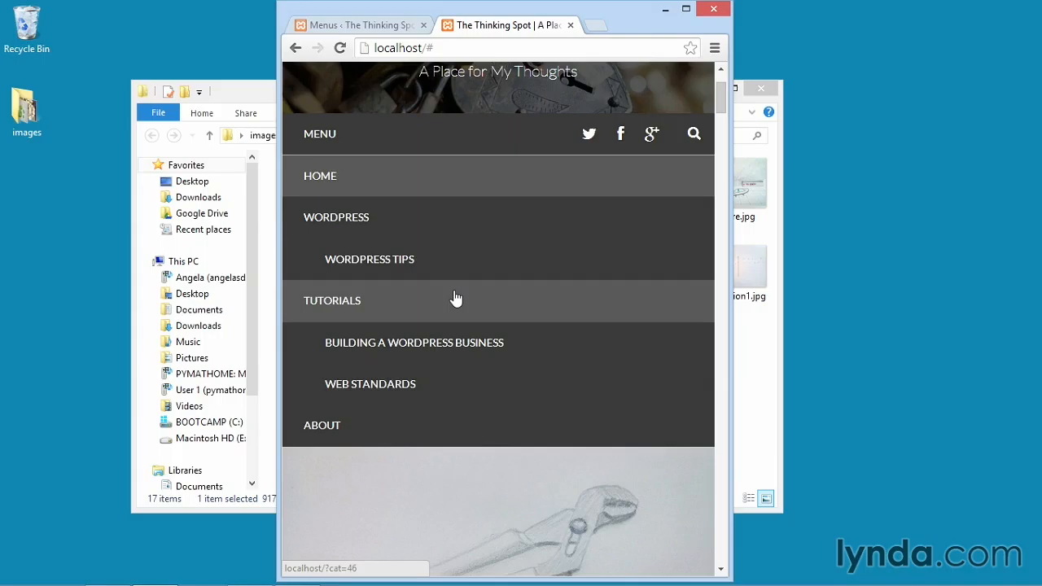
pyautogui.moveTo(611, 79)
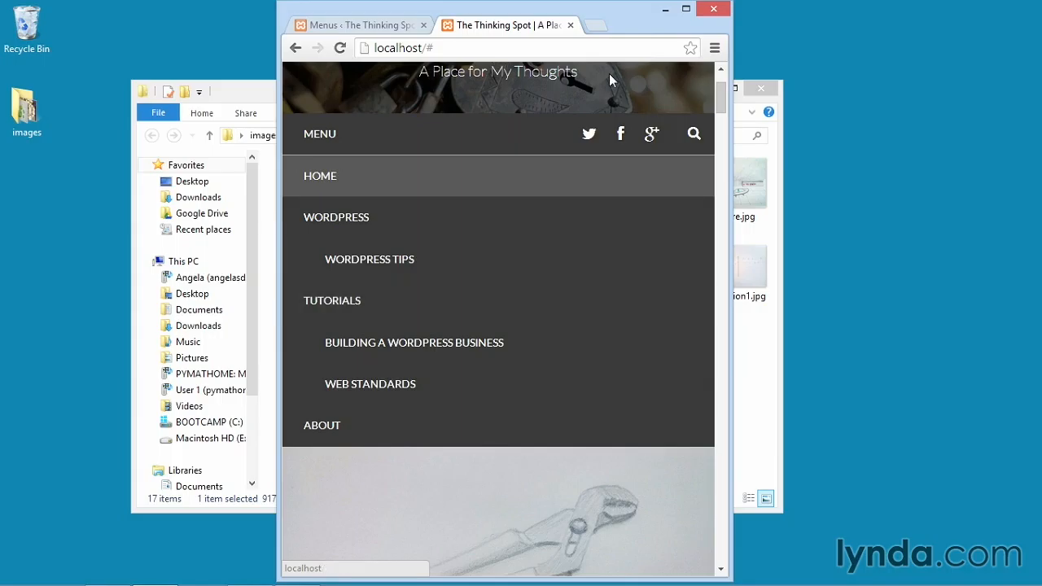